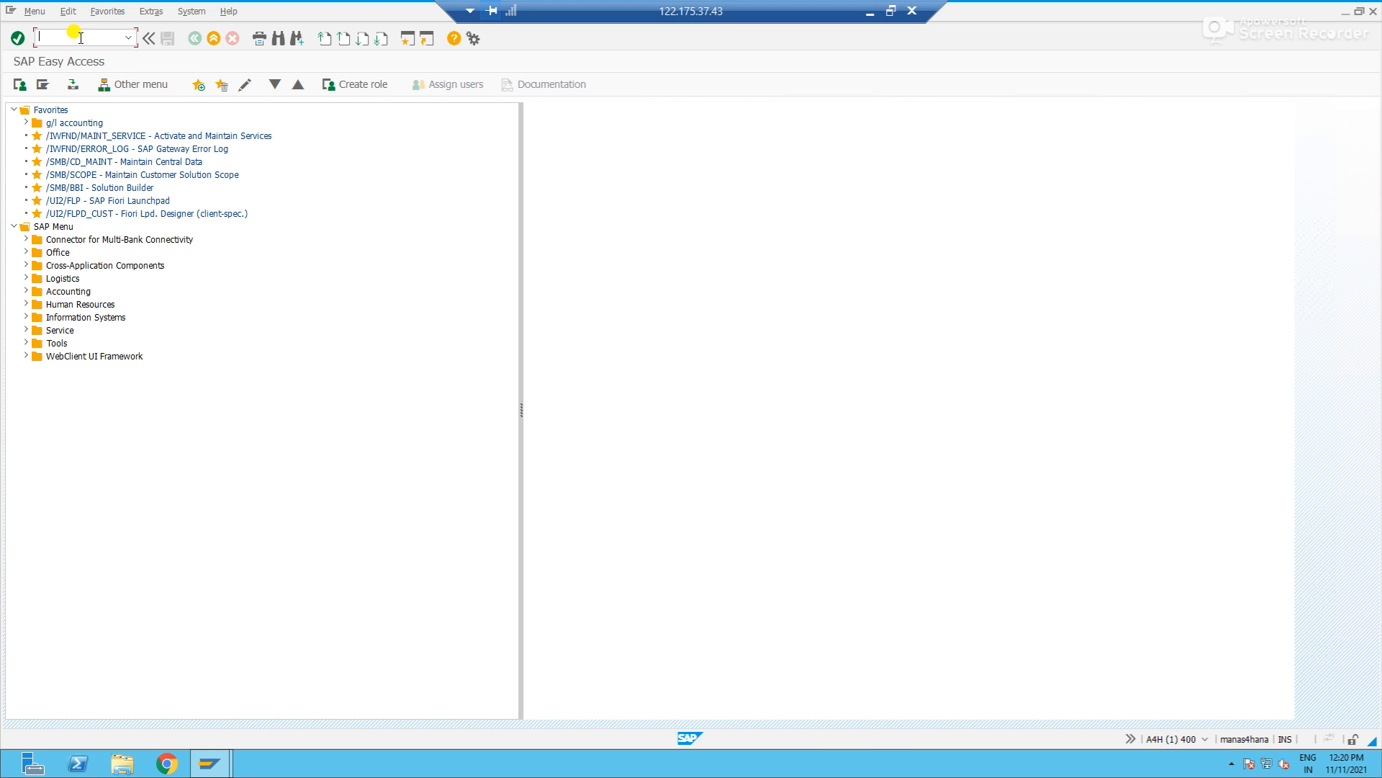
Launch MB1C and dismiss the obsolete-transaction notice to reach MIGO Goods Receipt Other.
text(m)
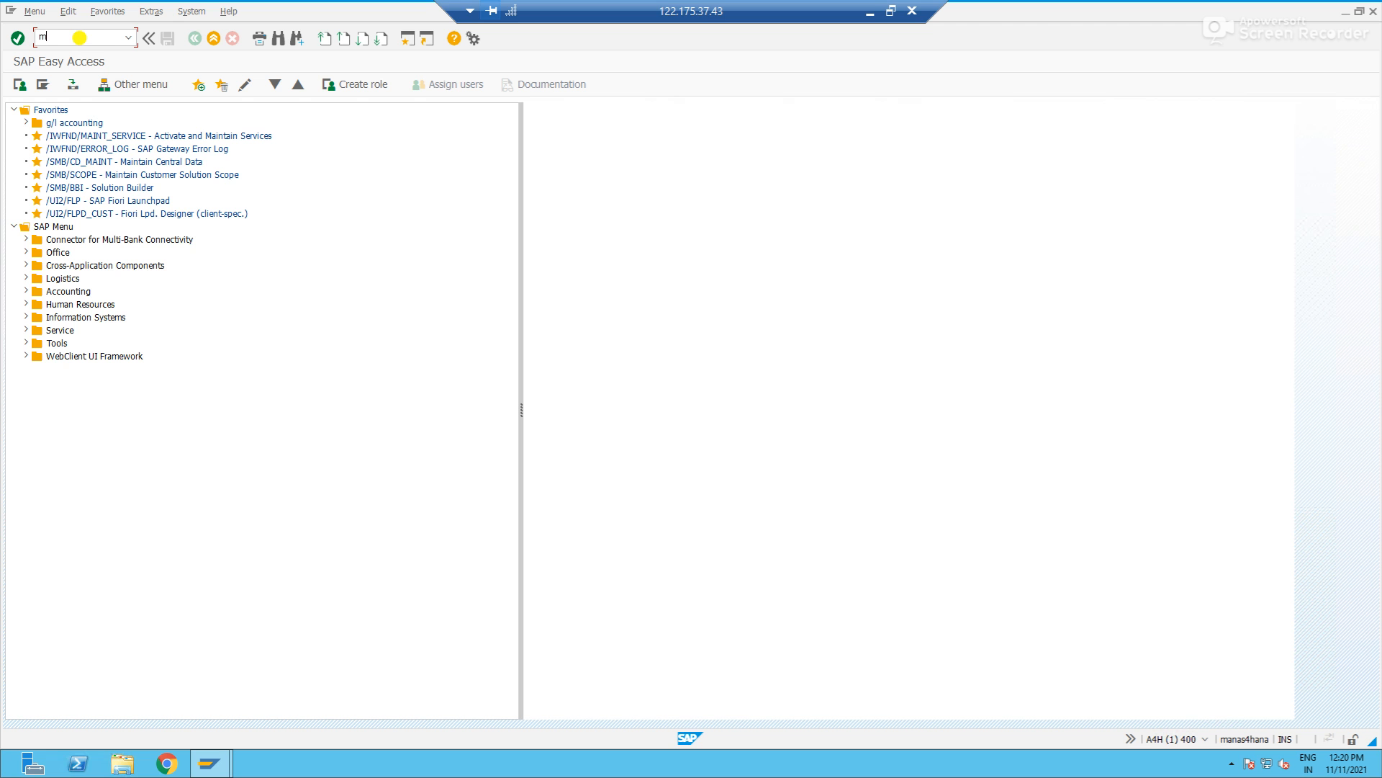
key(Enter)
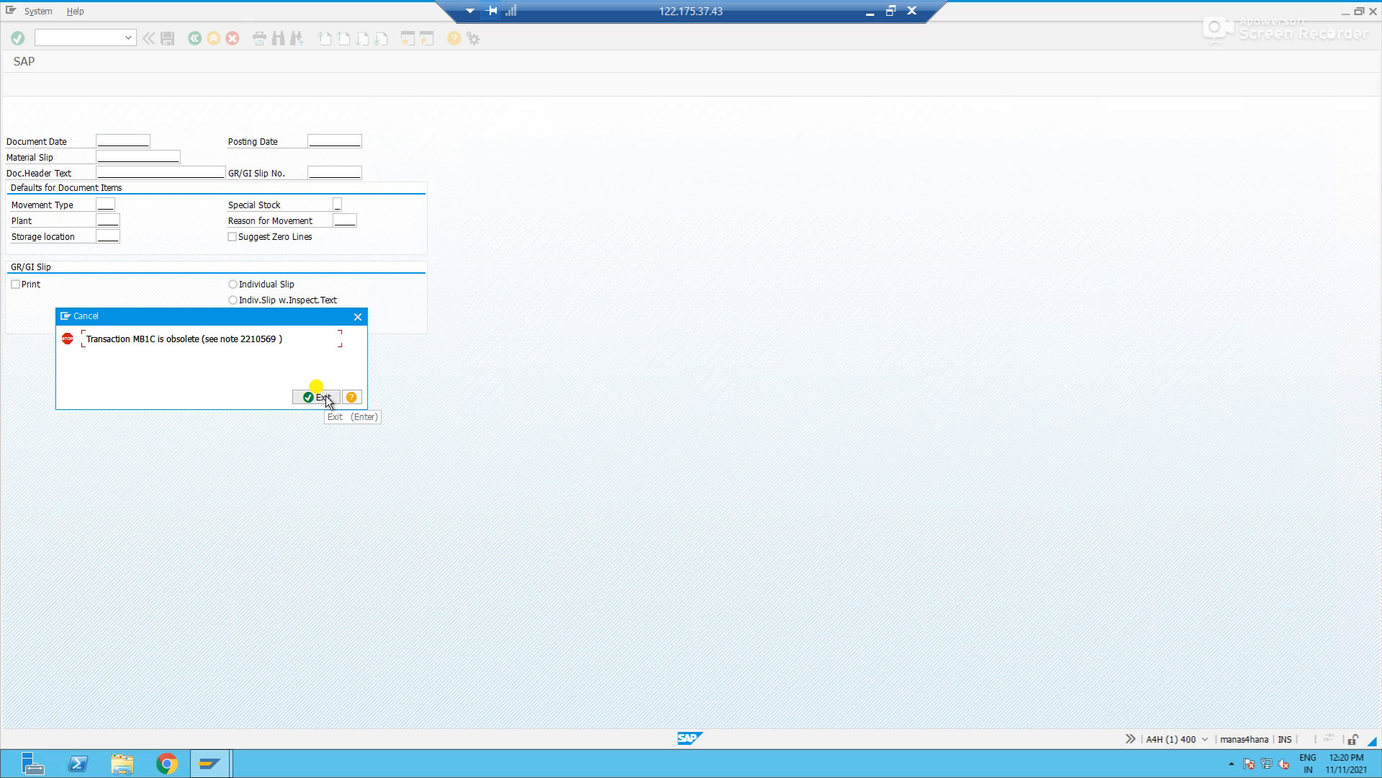
click(317, 396)
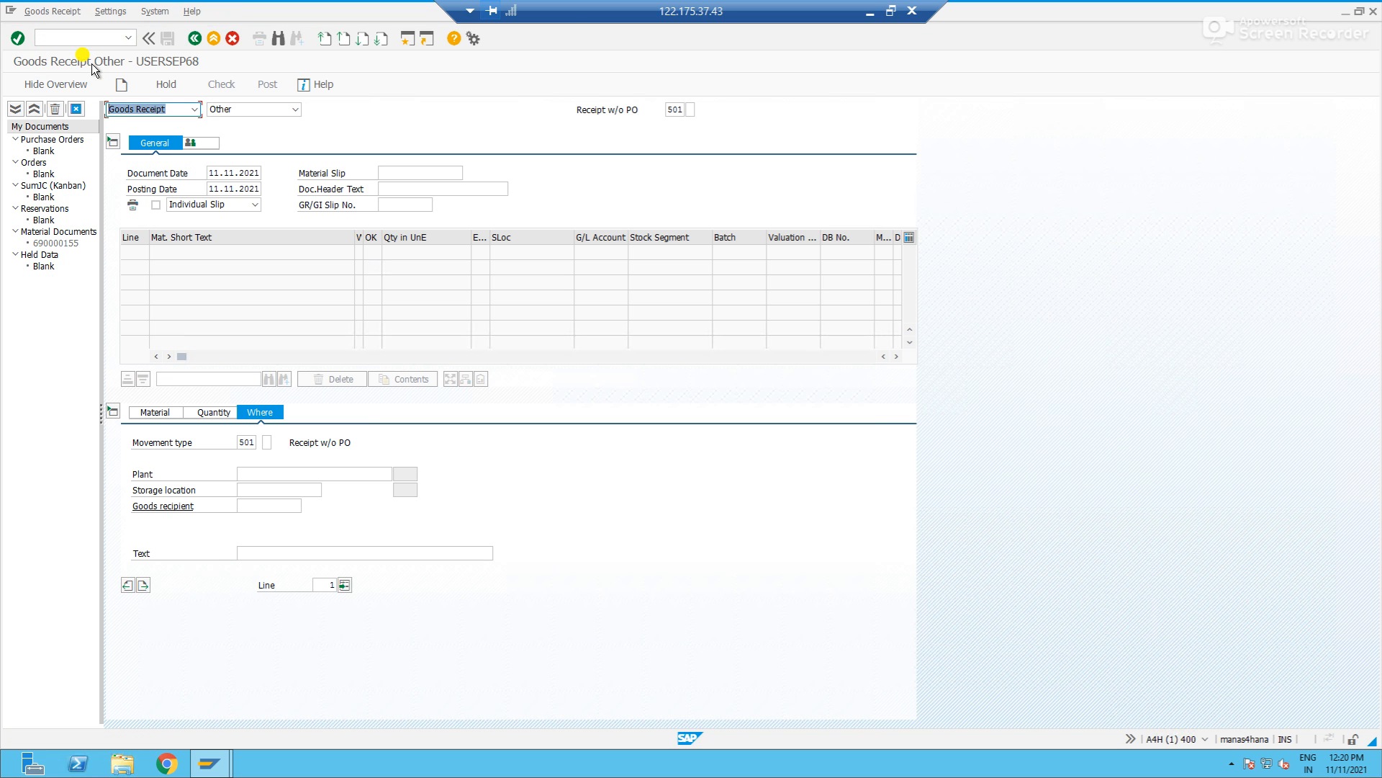
Set the receipt reference to Other with movement type 501 and show the Material tab.
click(194, 109)
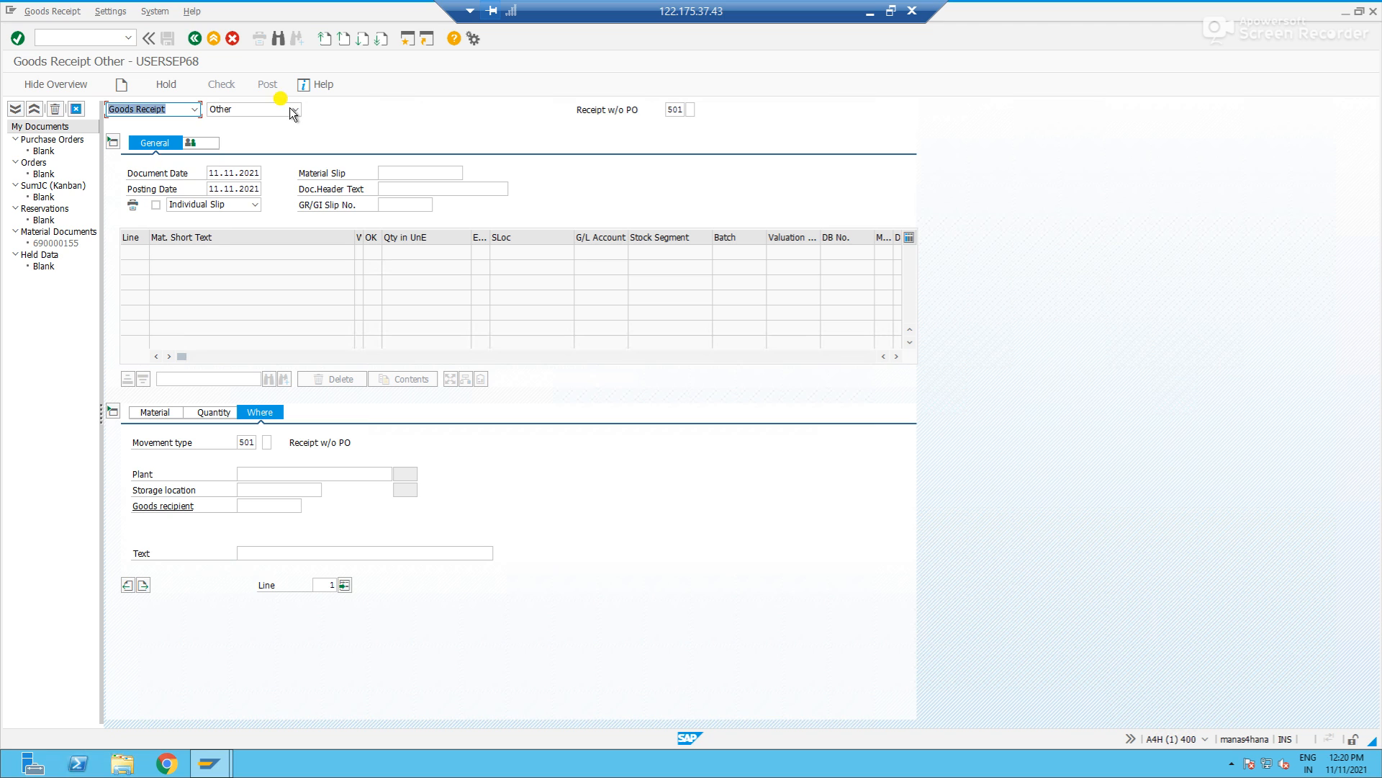
click(297, 109)
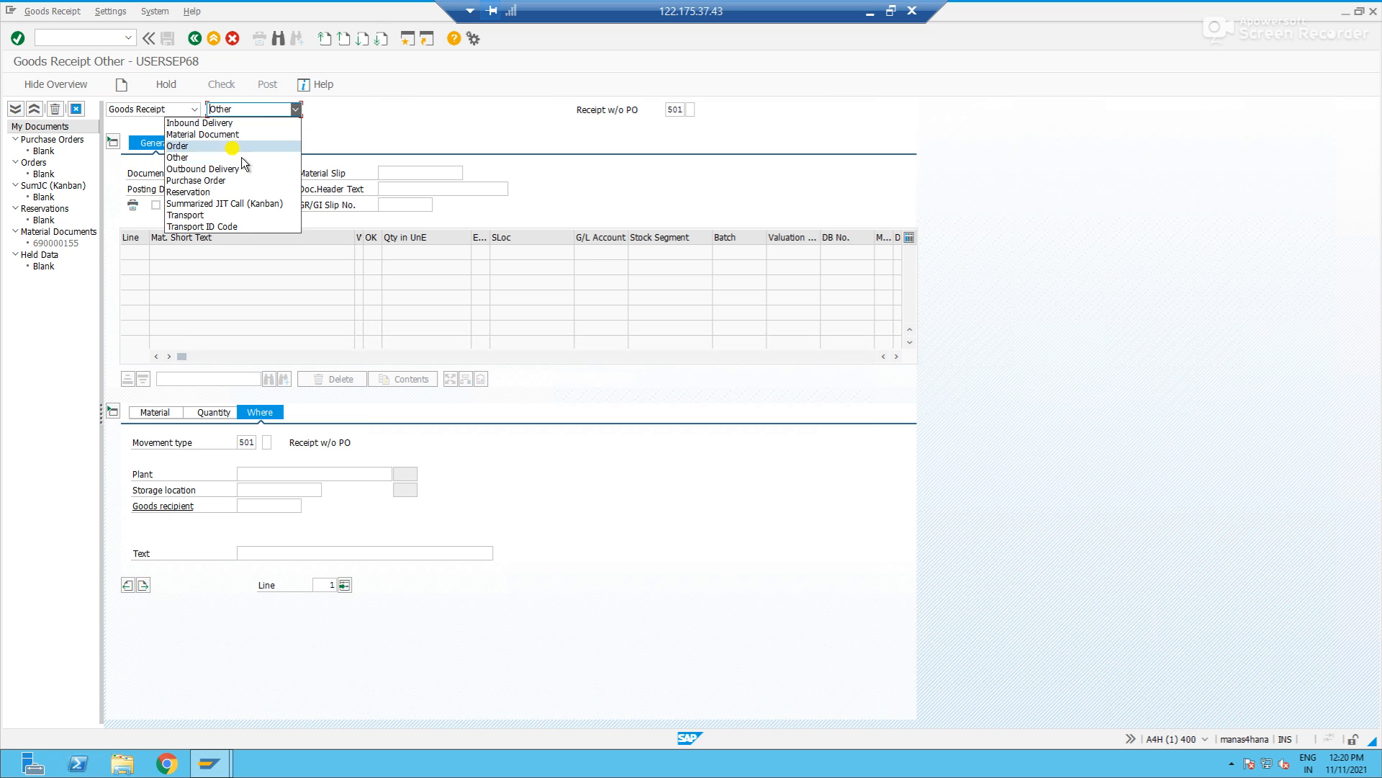
mouse_move(185, 158)
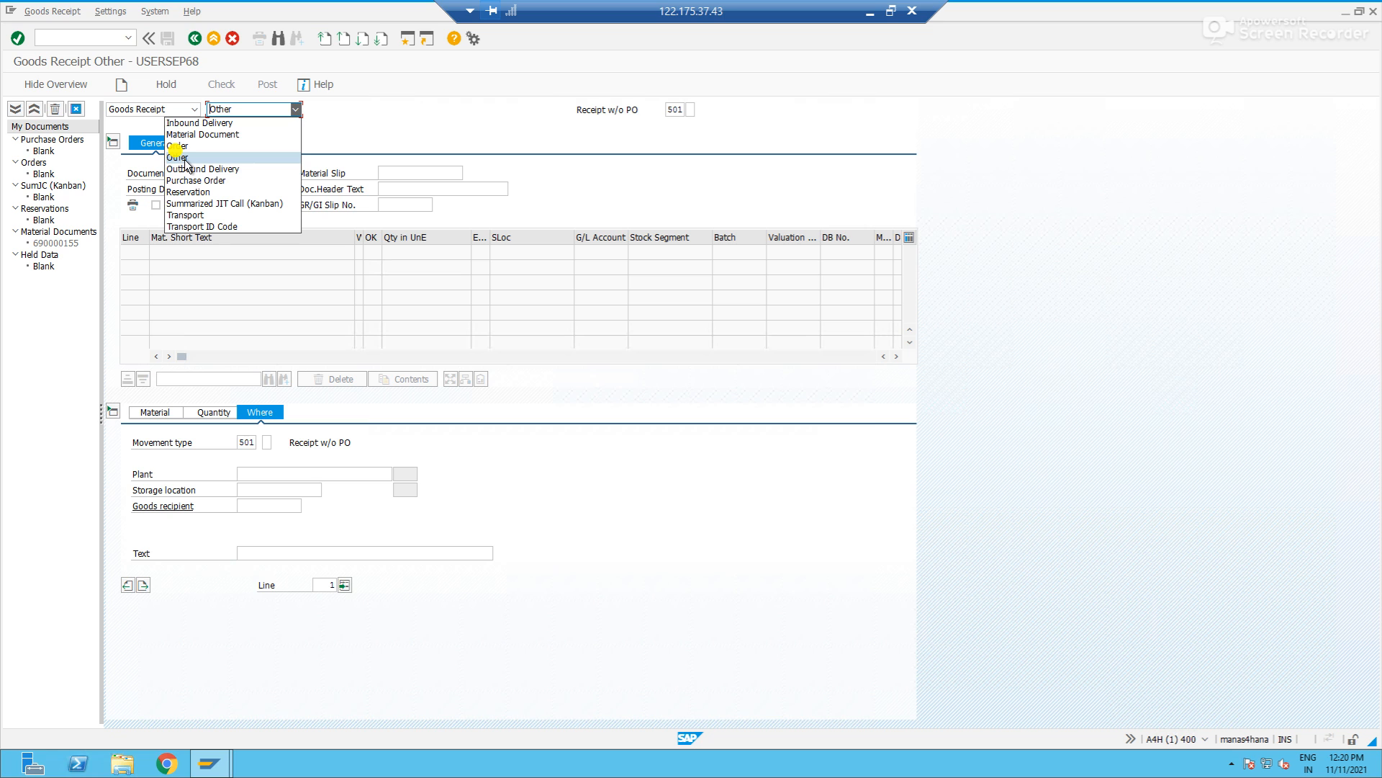
mouse_move(188, 192)
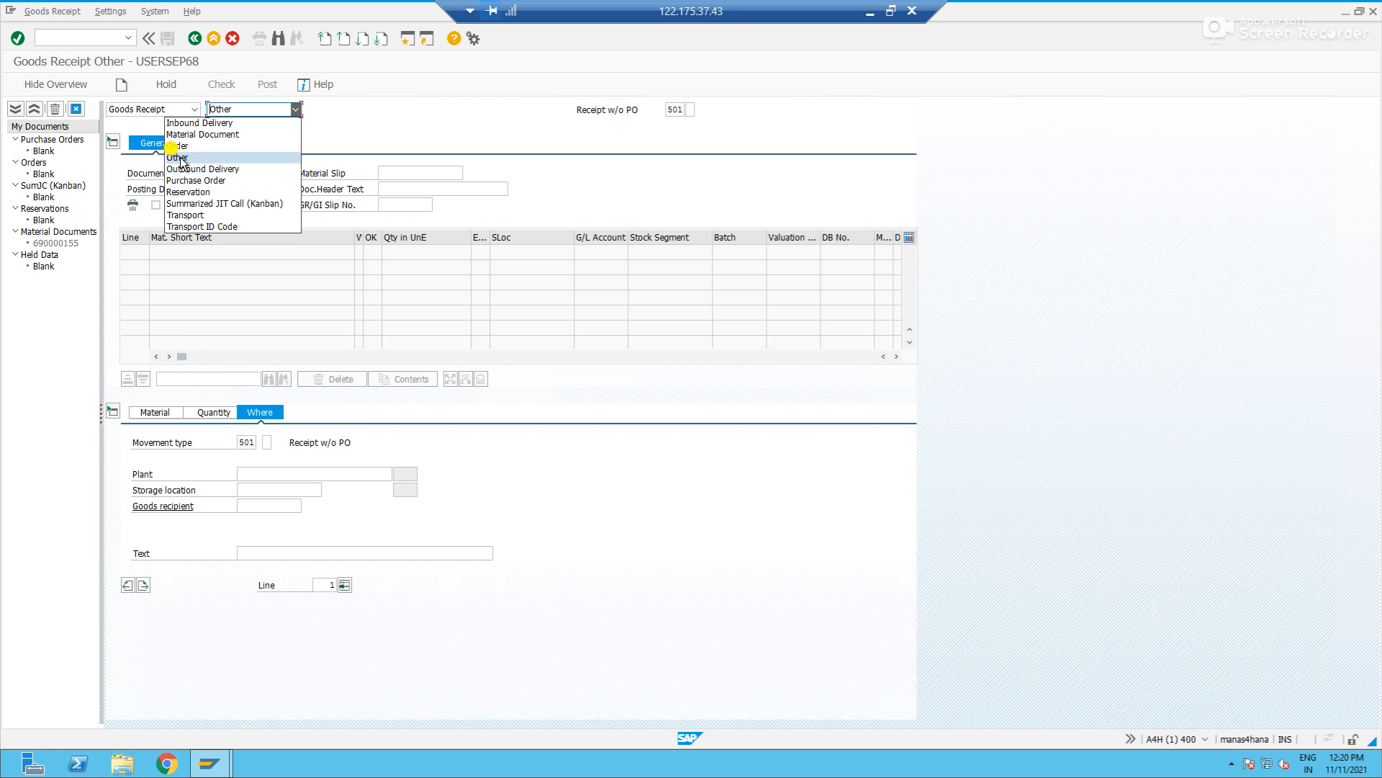
click(177, 157)
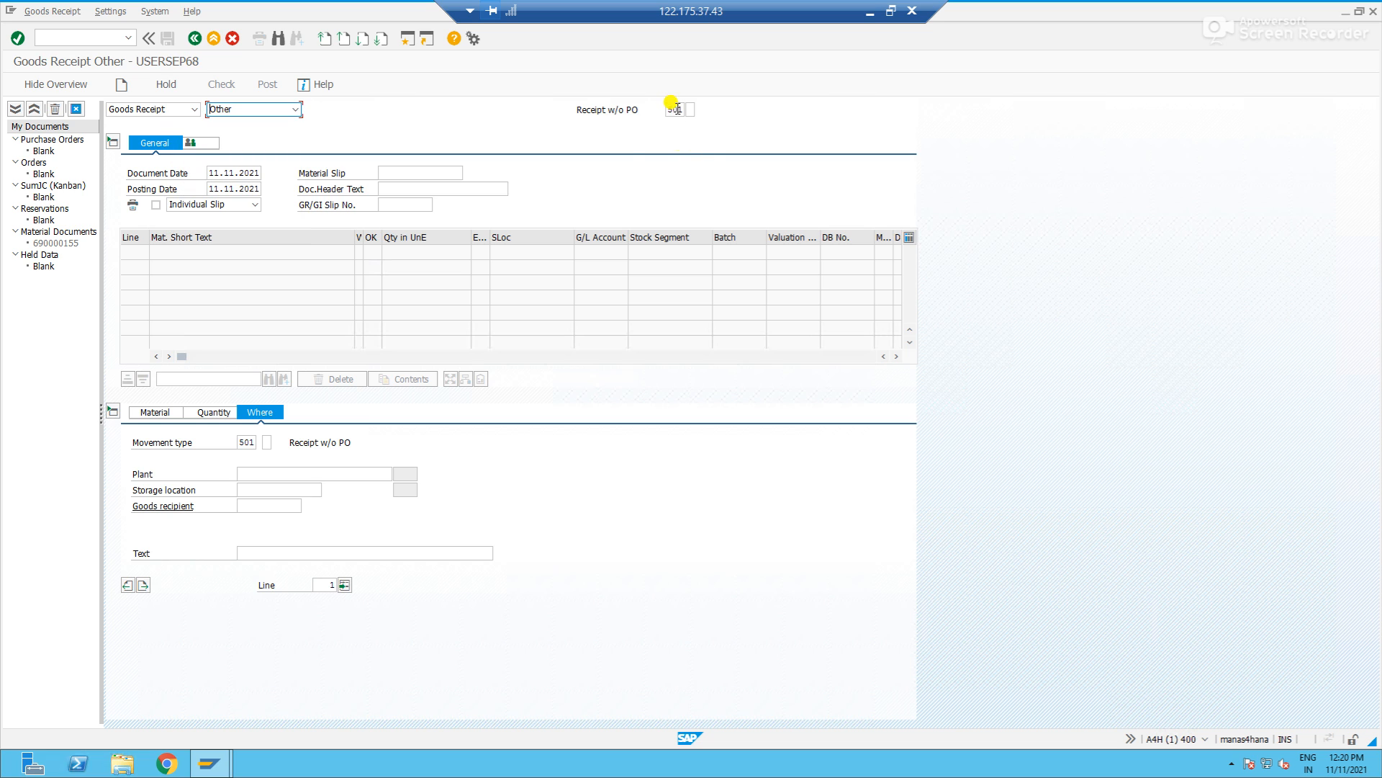
text(501)
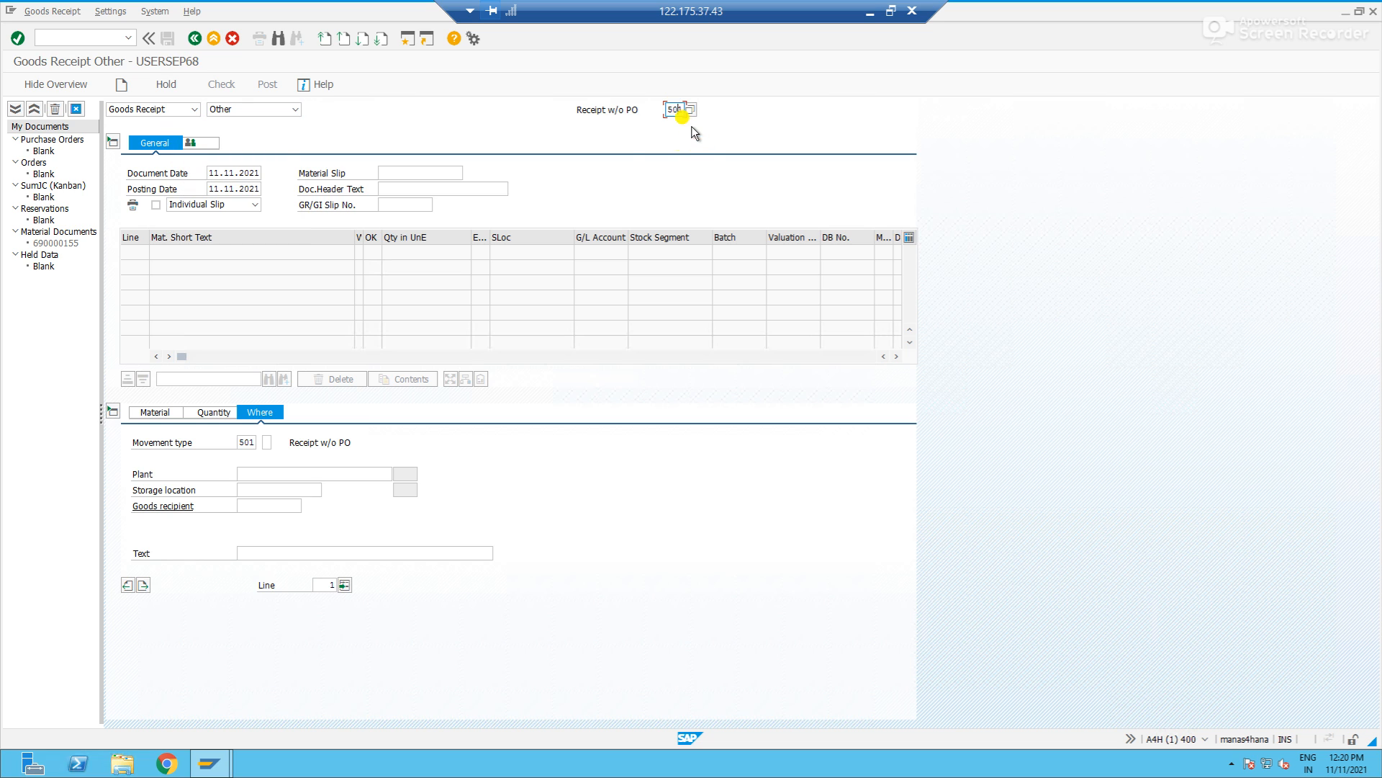
mouse_move(370, 231)
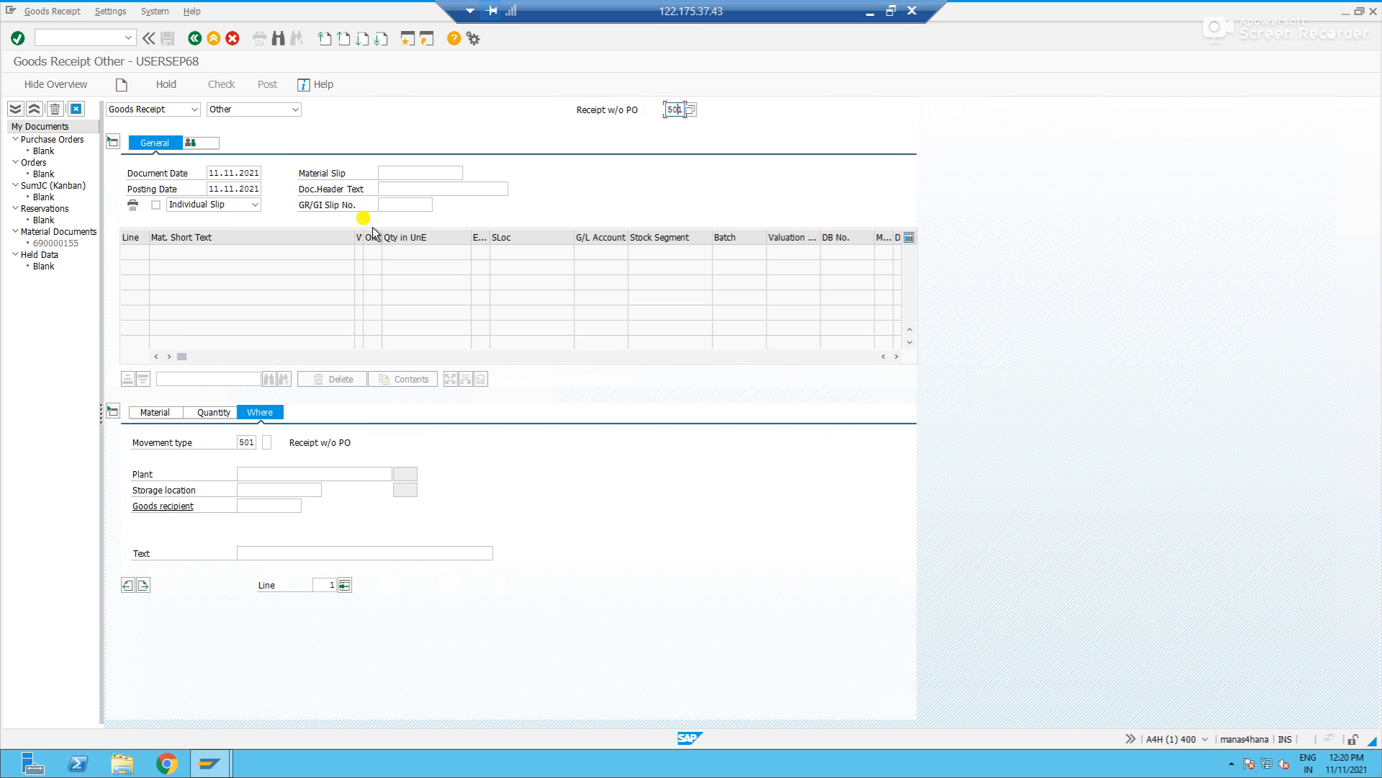
click(156, 412)
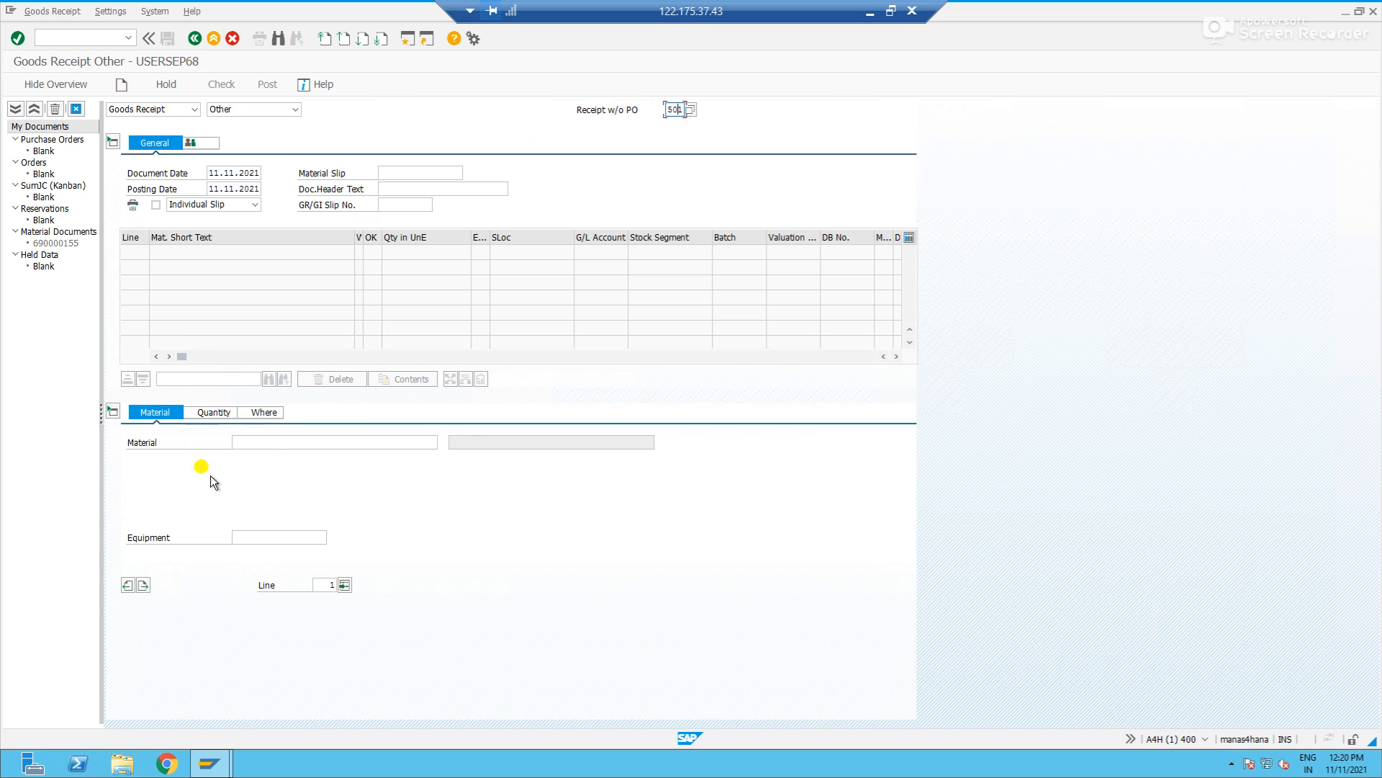
Add DAD1 FINISHED as the line item's material.
click(333, 441)
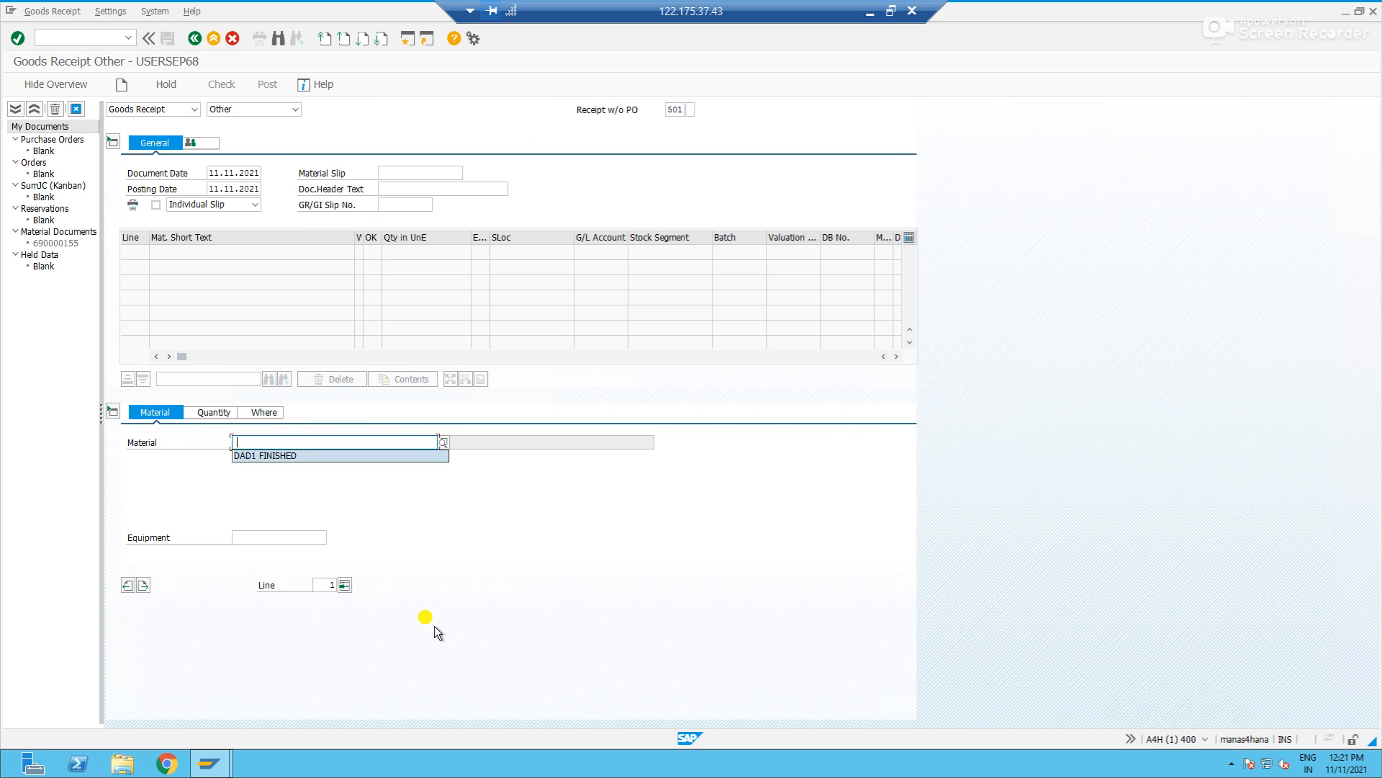
click(264, 455)
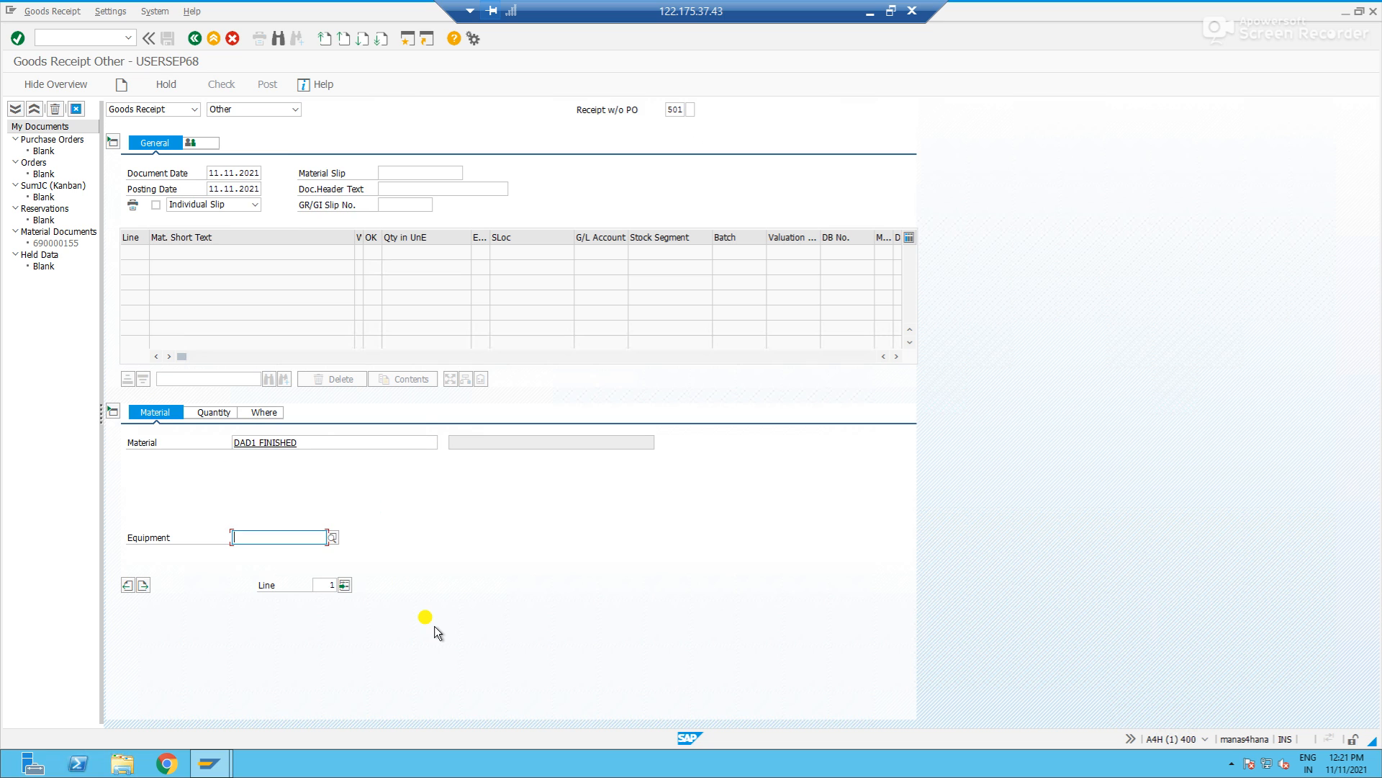
key(Enter)
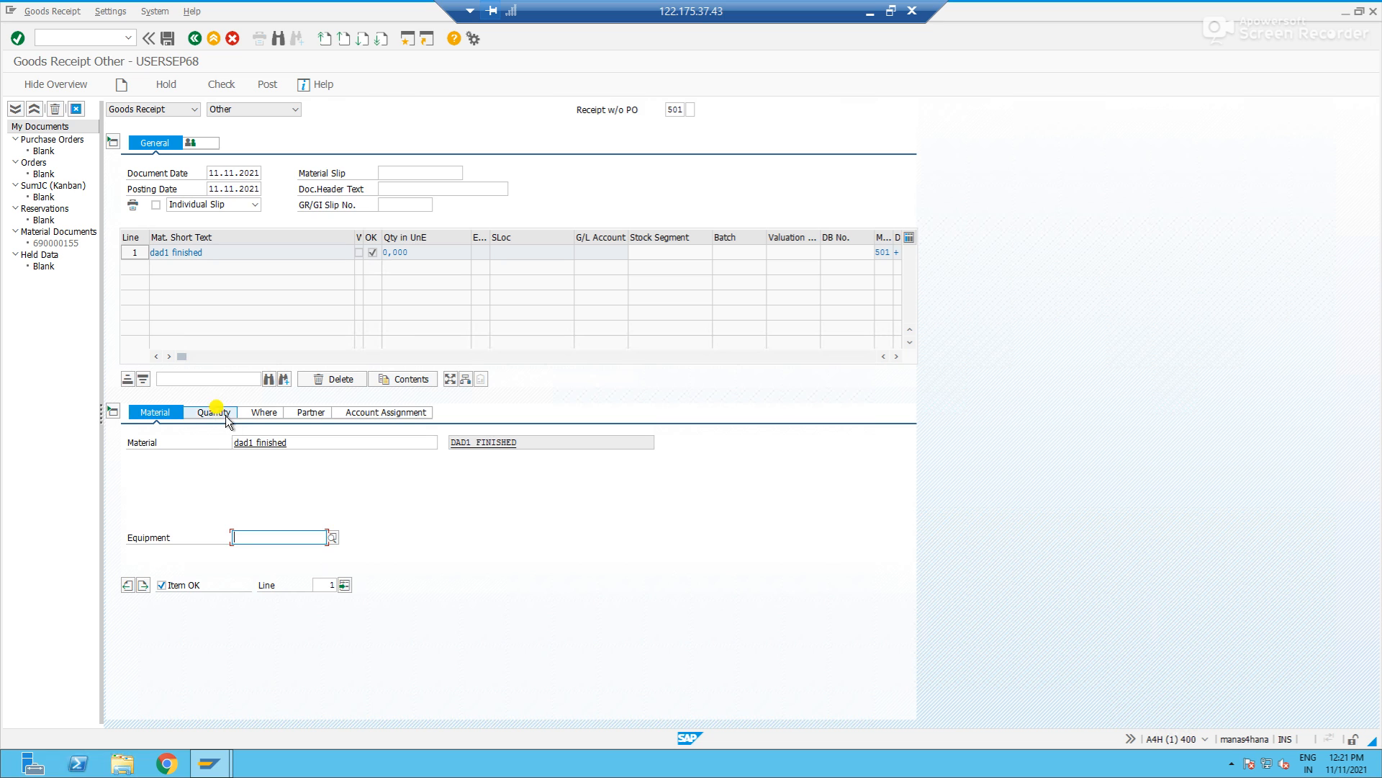
Give the item quantity 10, plant P1DA and storage location DAS1.
click(209, 412)
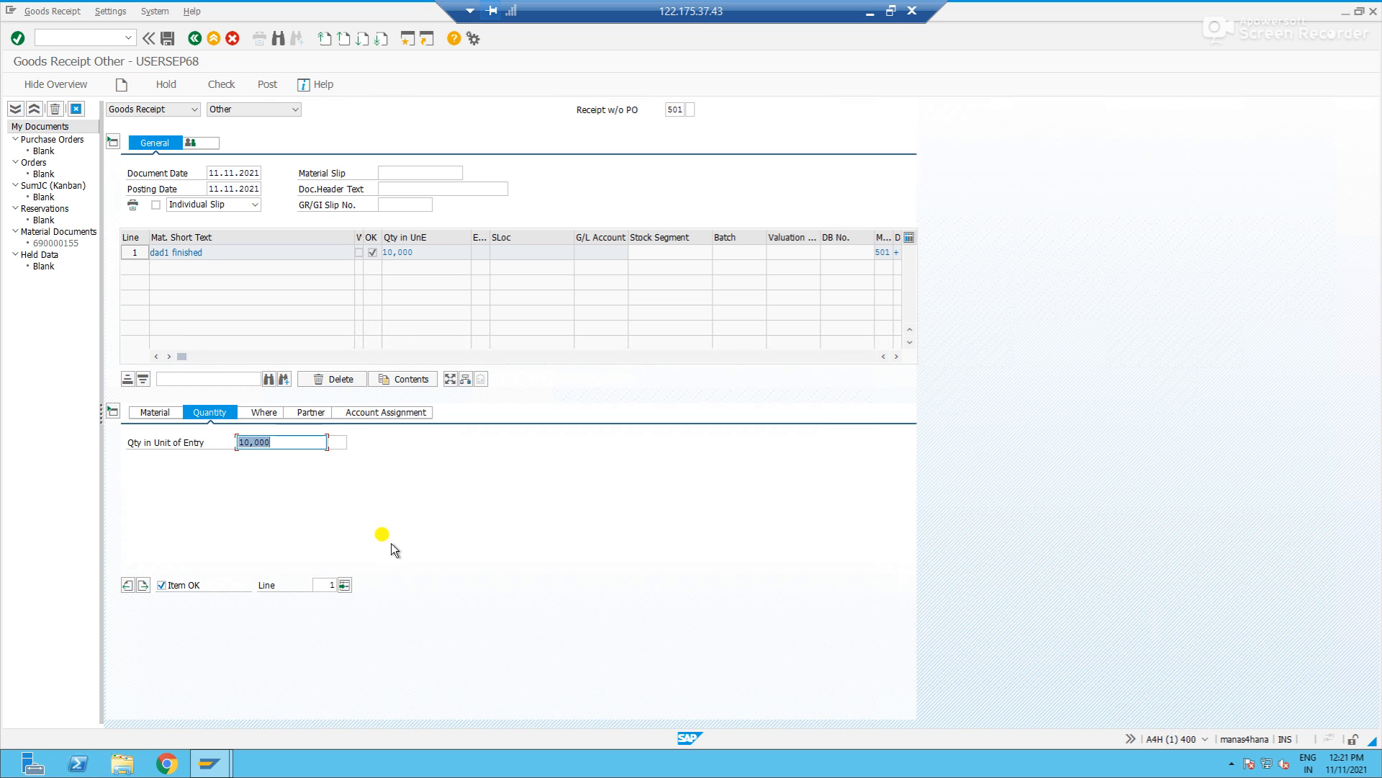
click(262, 411)
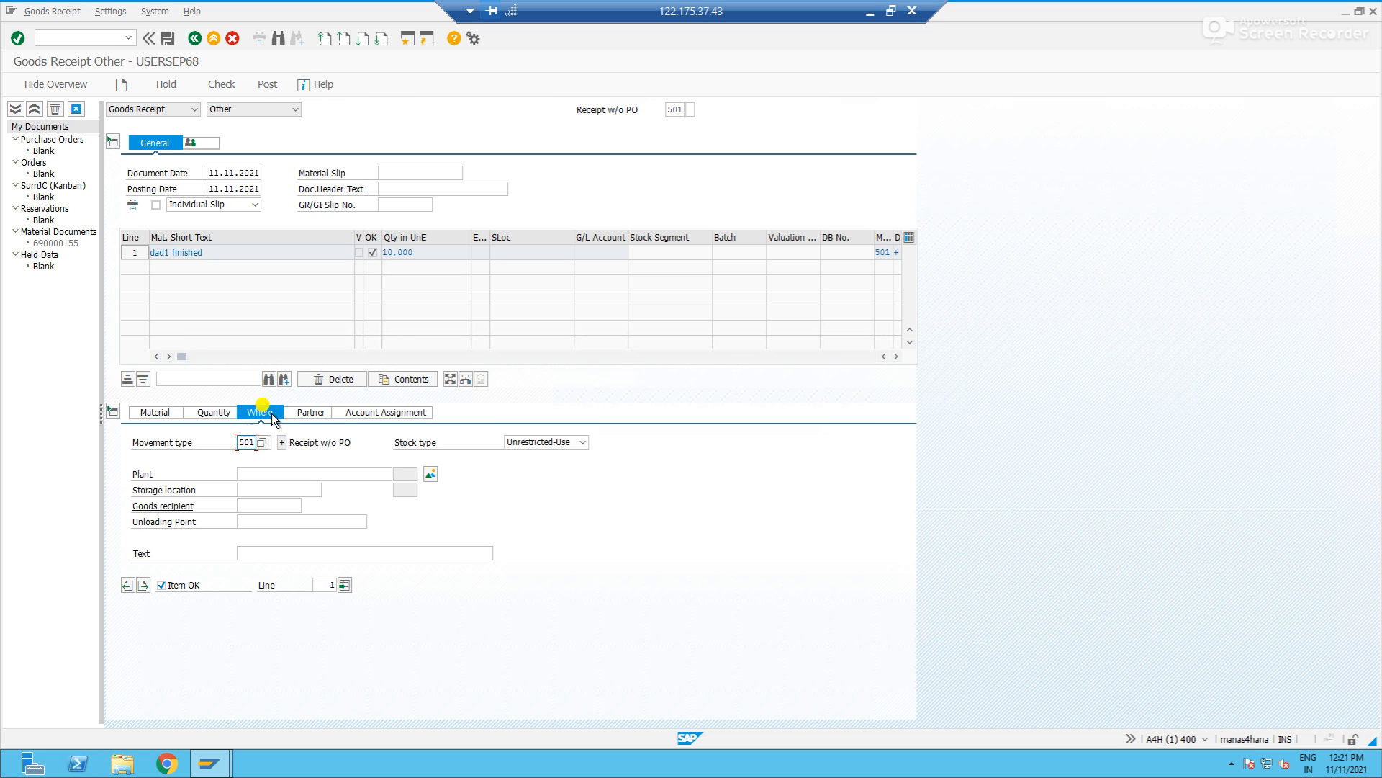
click(313, 474)
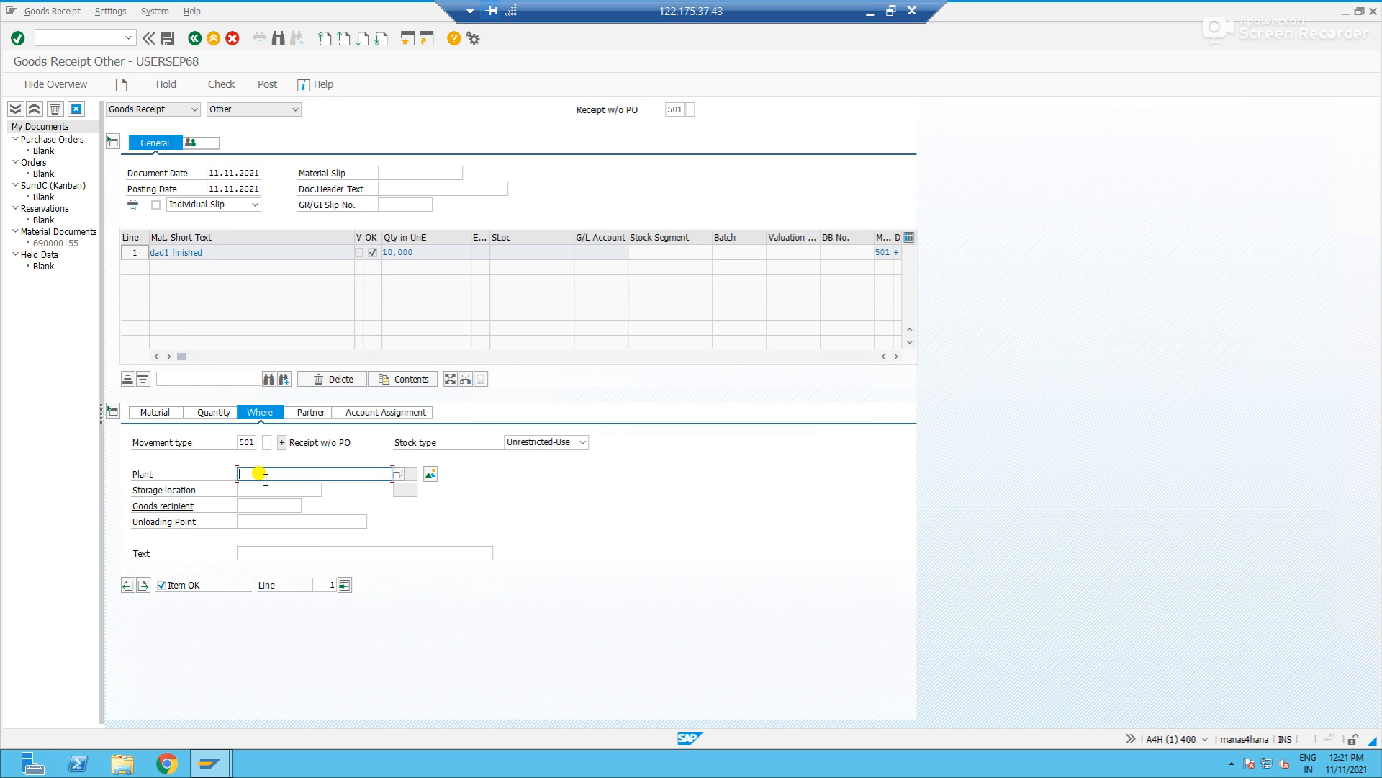
text(p1)
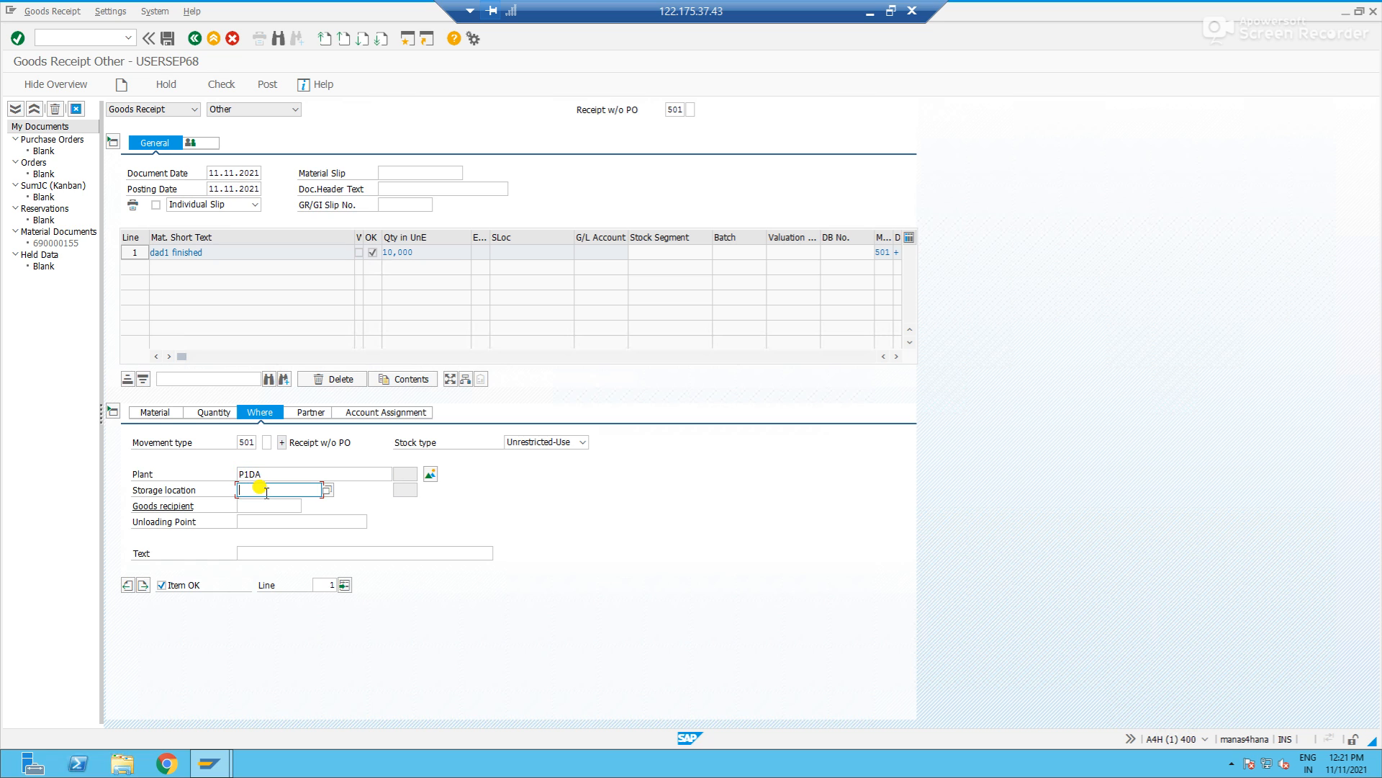
text(das)
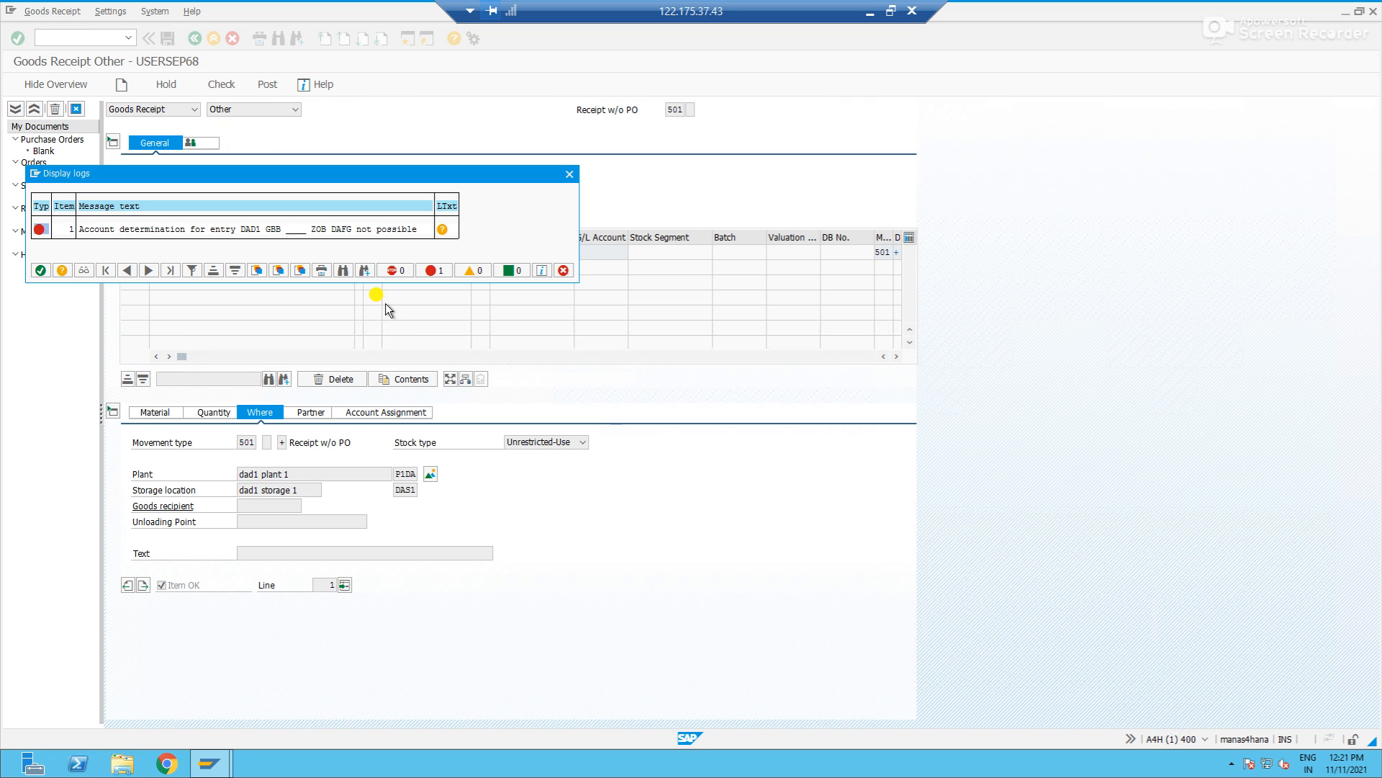
mouse_move(228, 238)
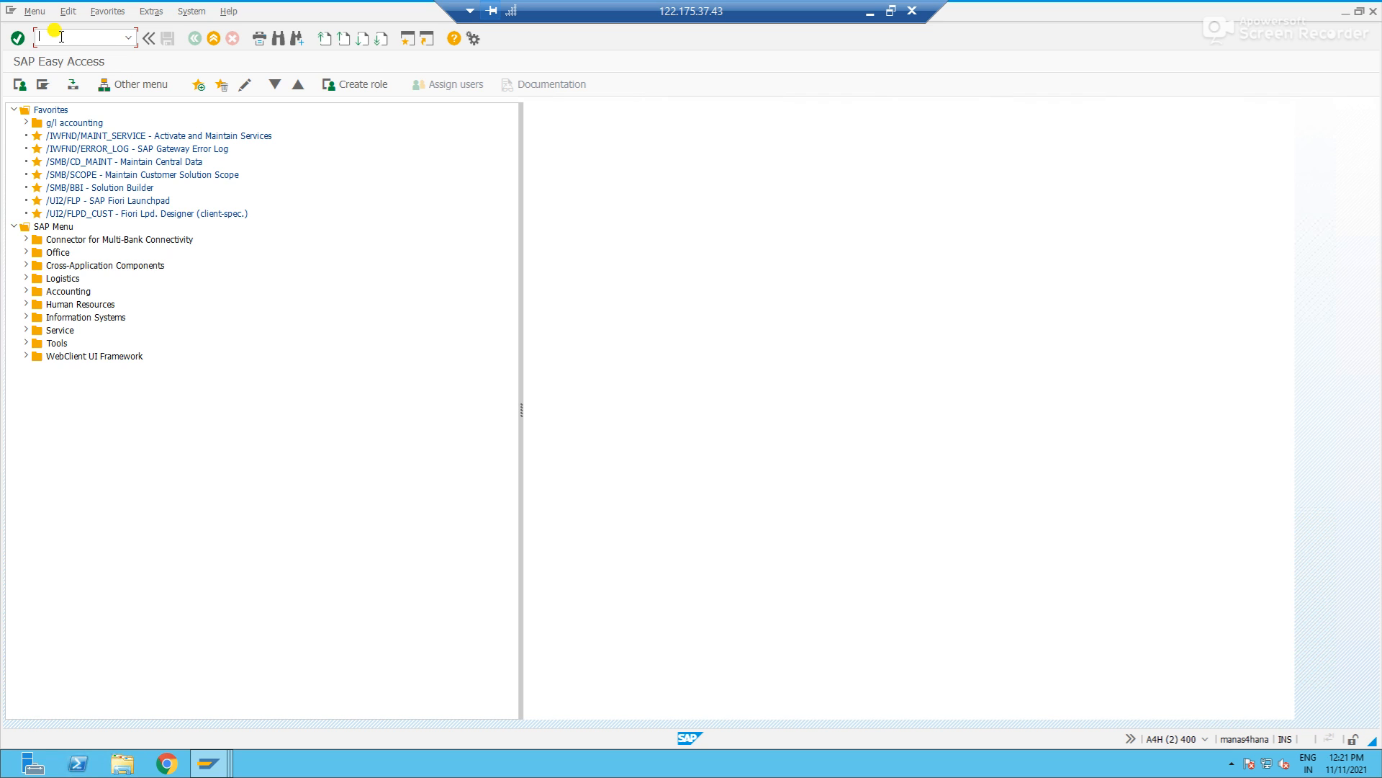
In OMWD, enter a valuation grouping code for valuation area P1DA.
text(om)
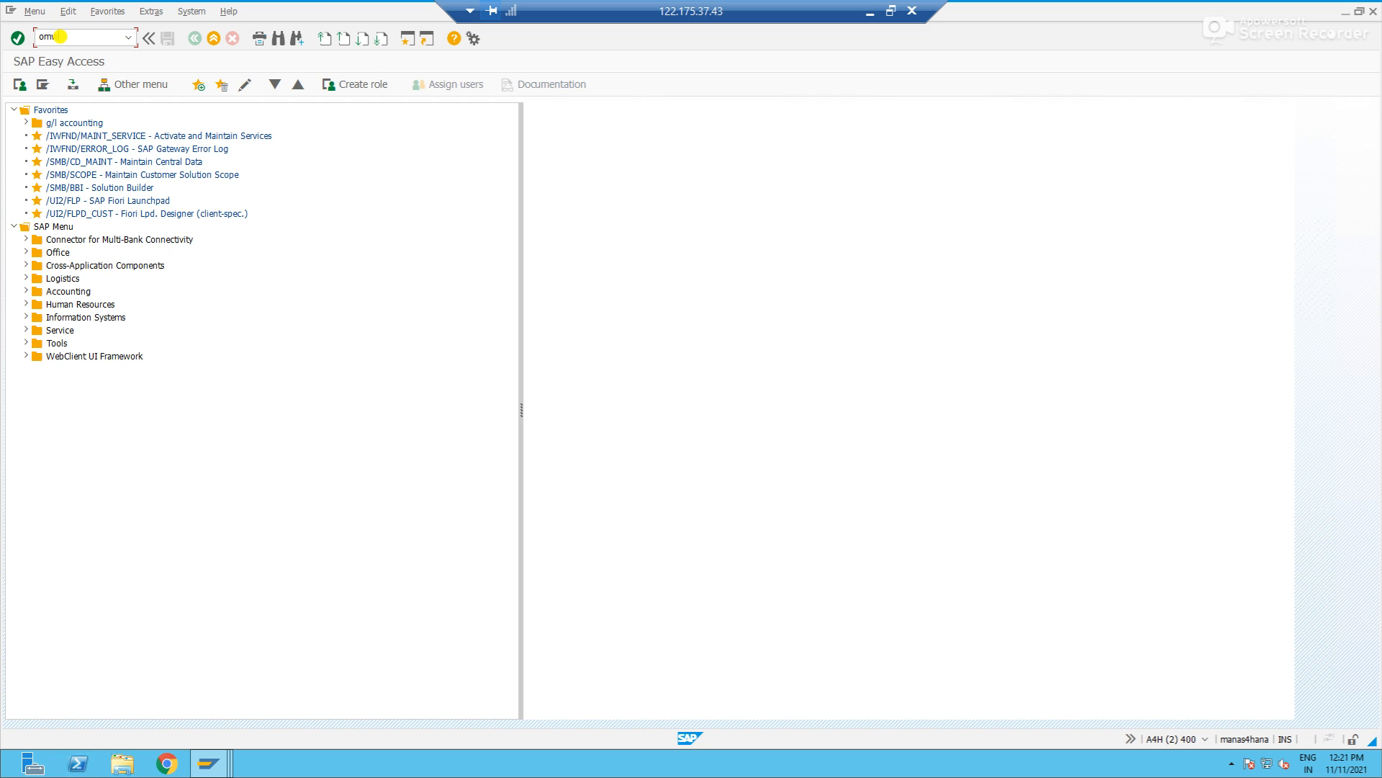
key(Enter)
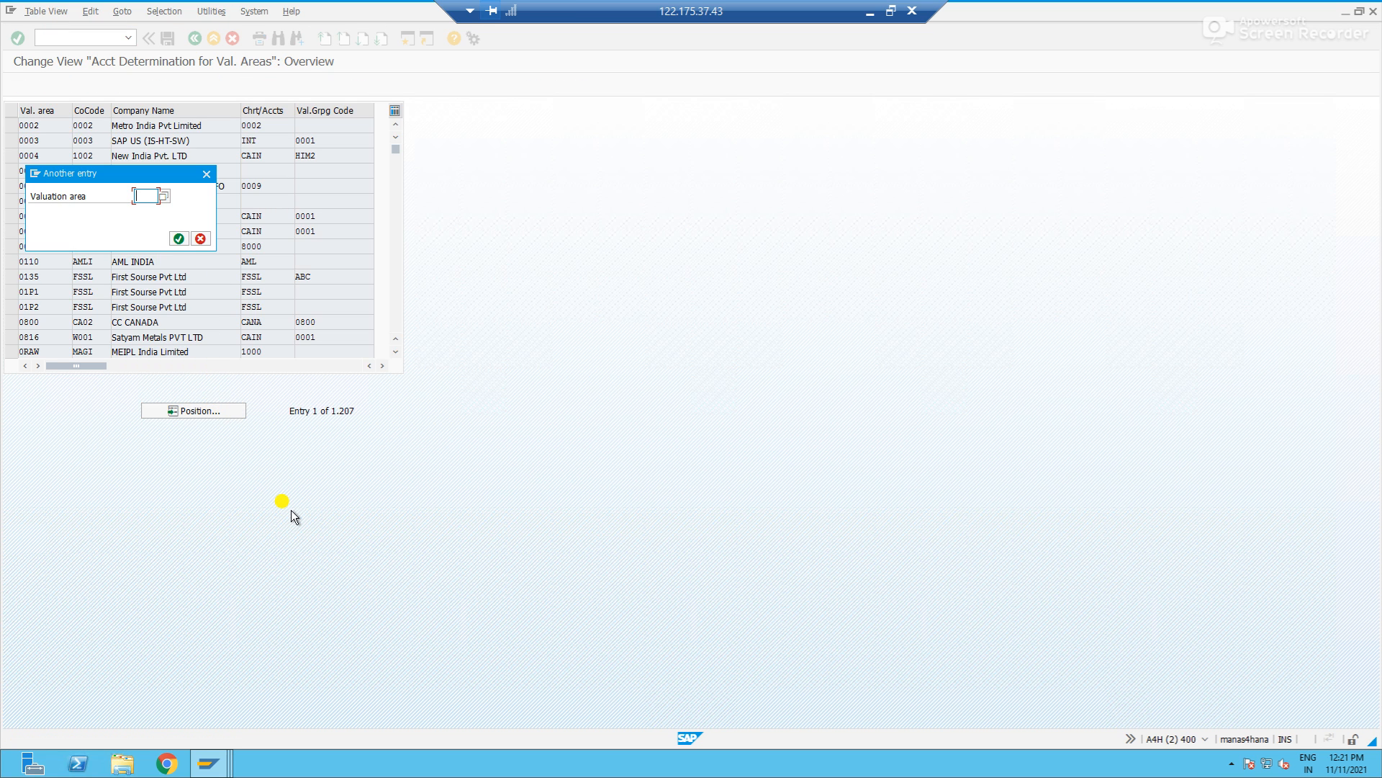
text(p1da)
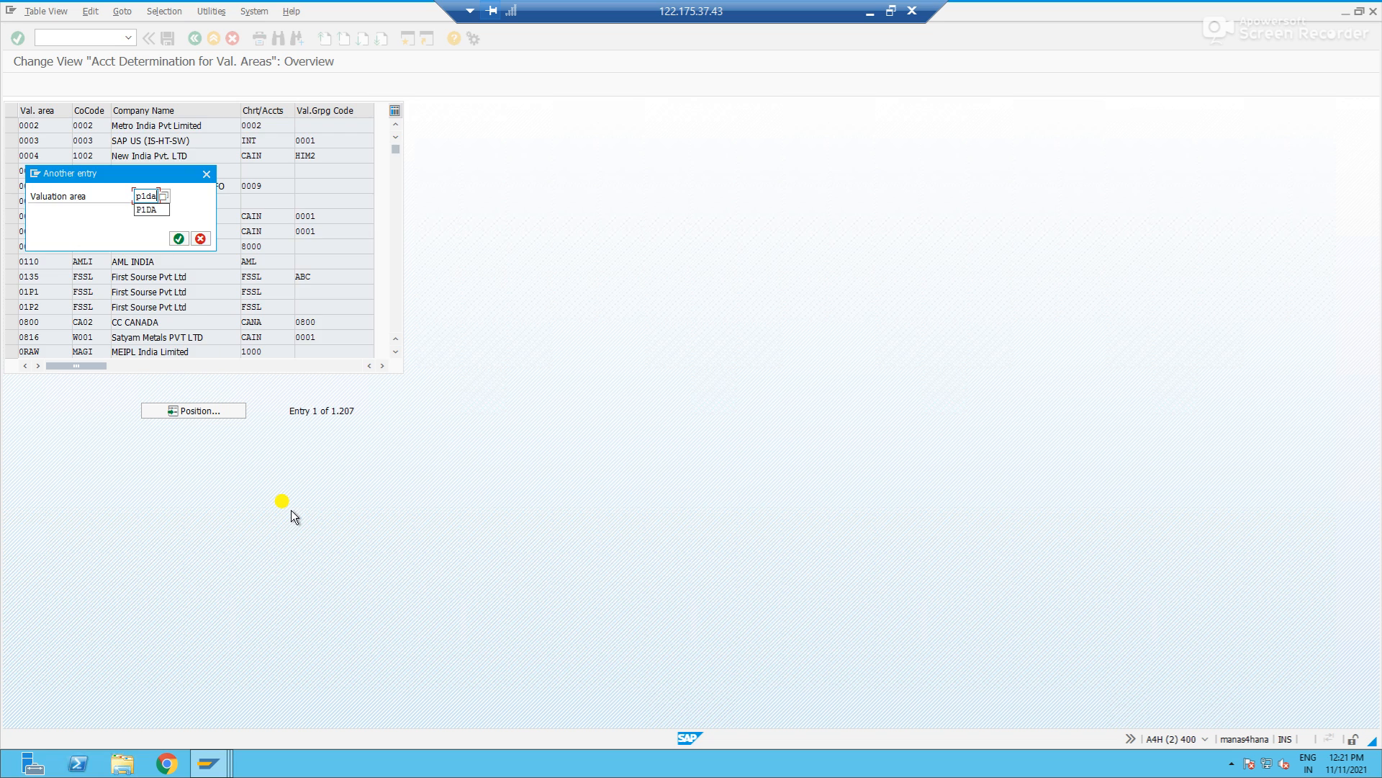
click(178, 239)
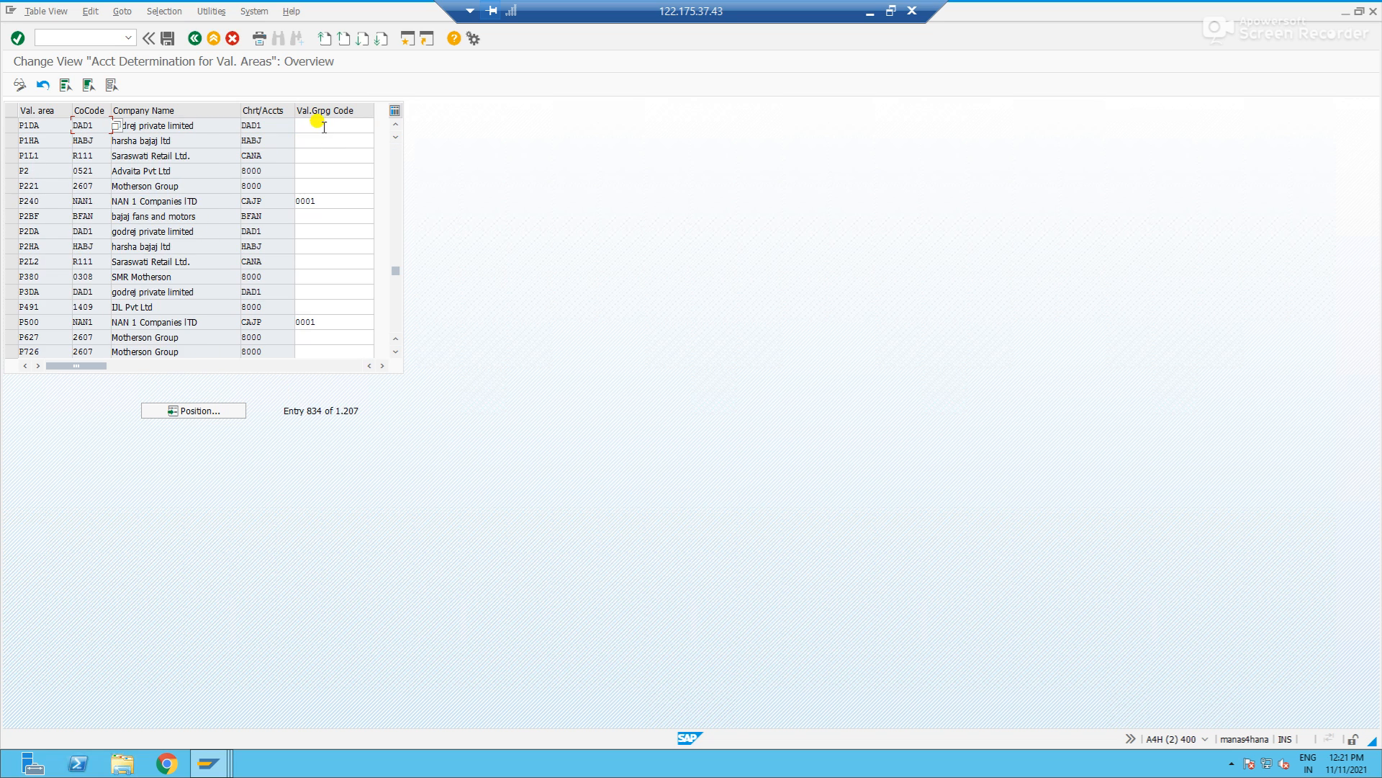
click(333, 125)
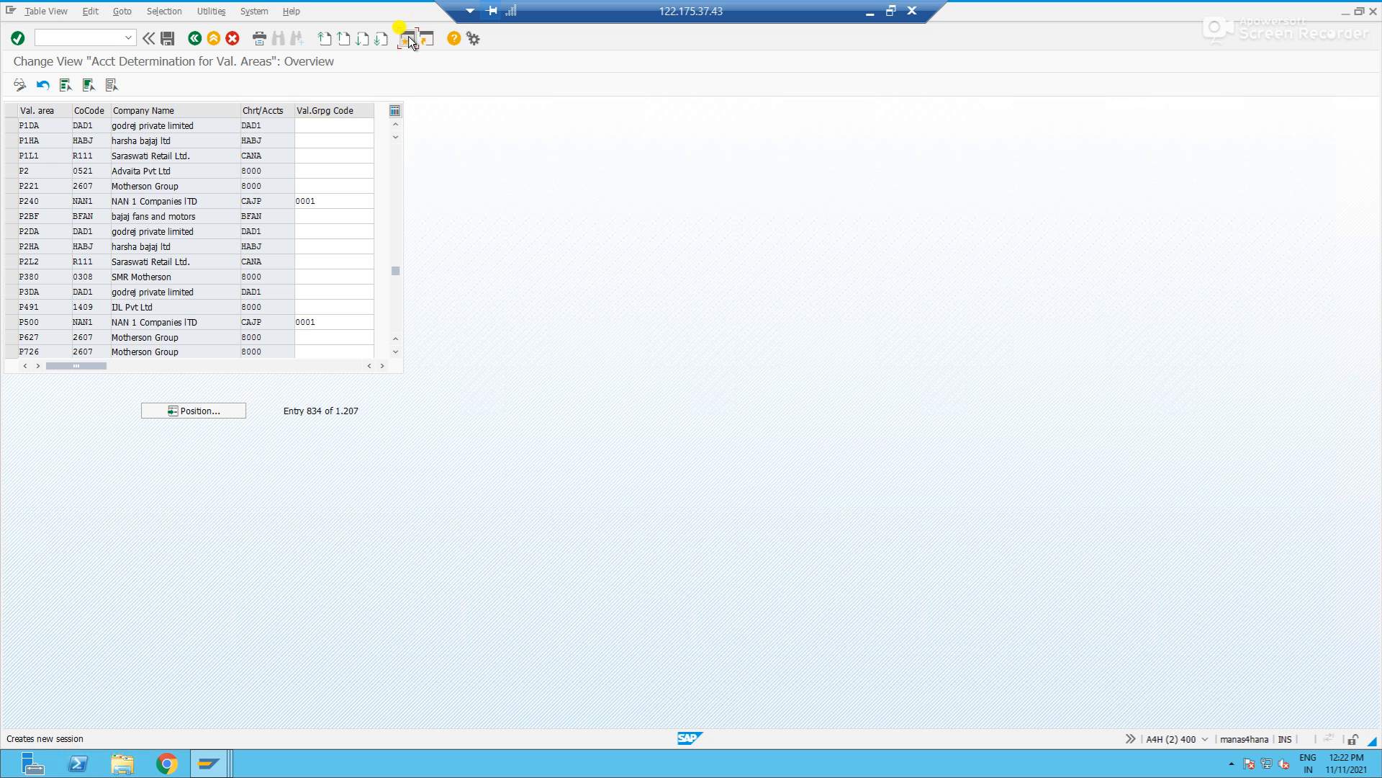
Open a new session, then switch back to the MIGO goods receipt session.
click(409, 39)
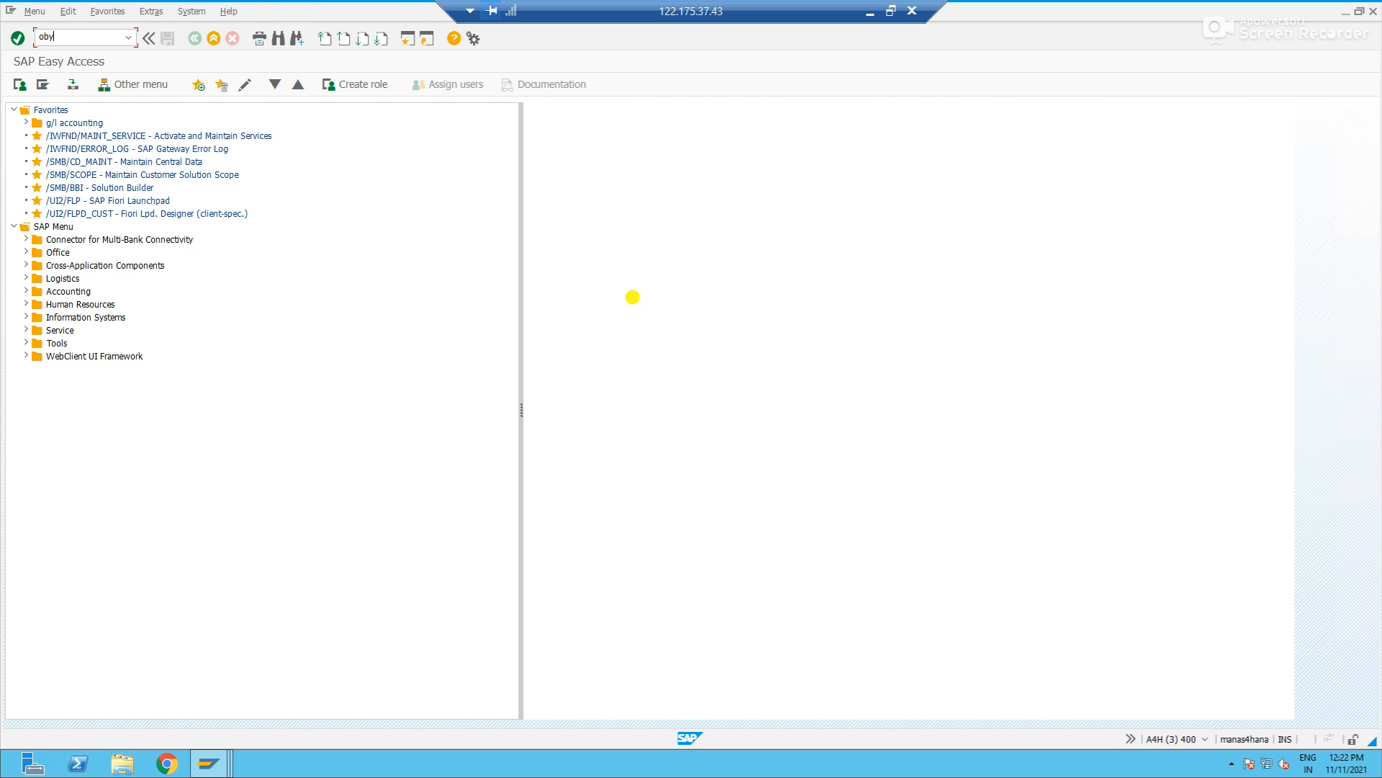
key(Enter)
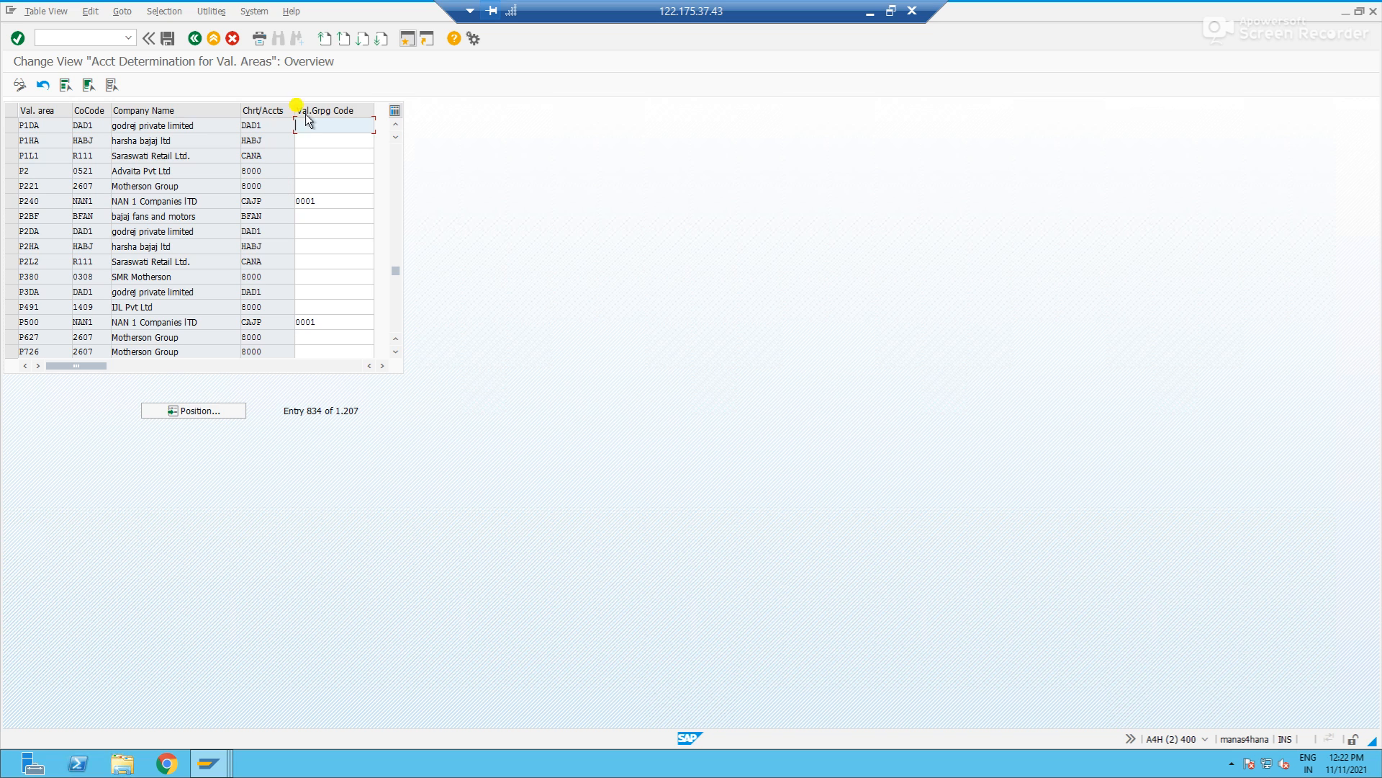
text(PA)
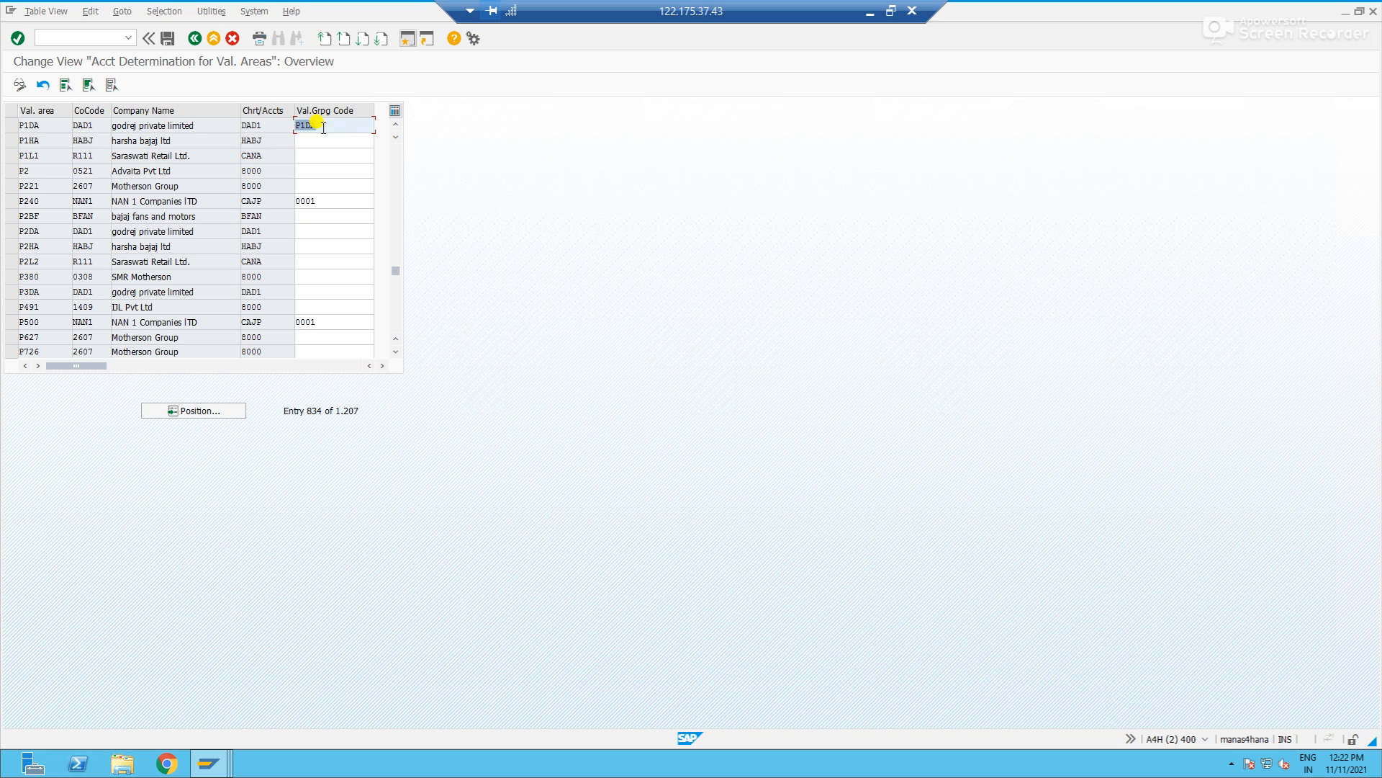
click(166, 38)
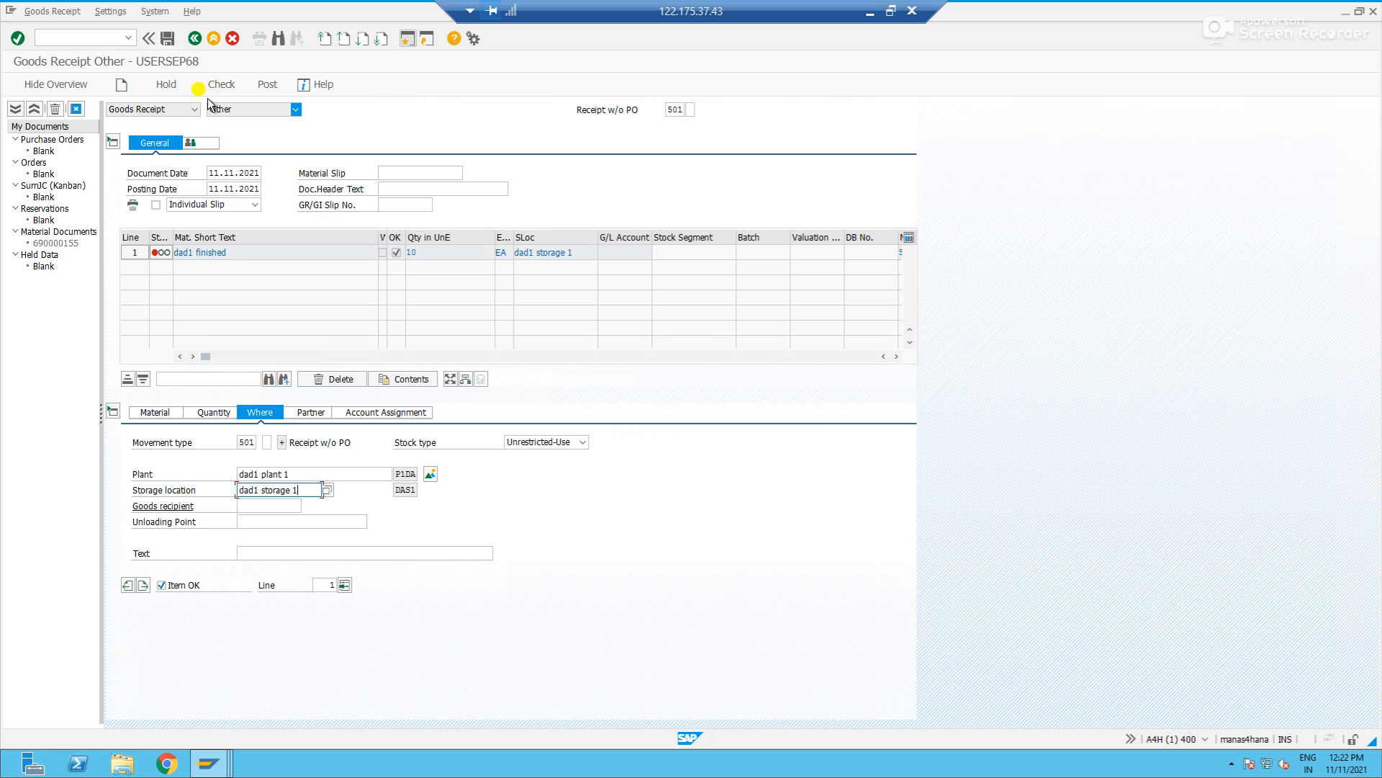
Check the receipt, close the account determination error log, and restart MIGO with /n.
click(220, 84)
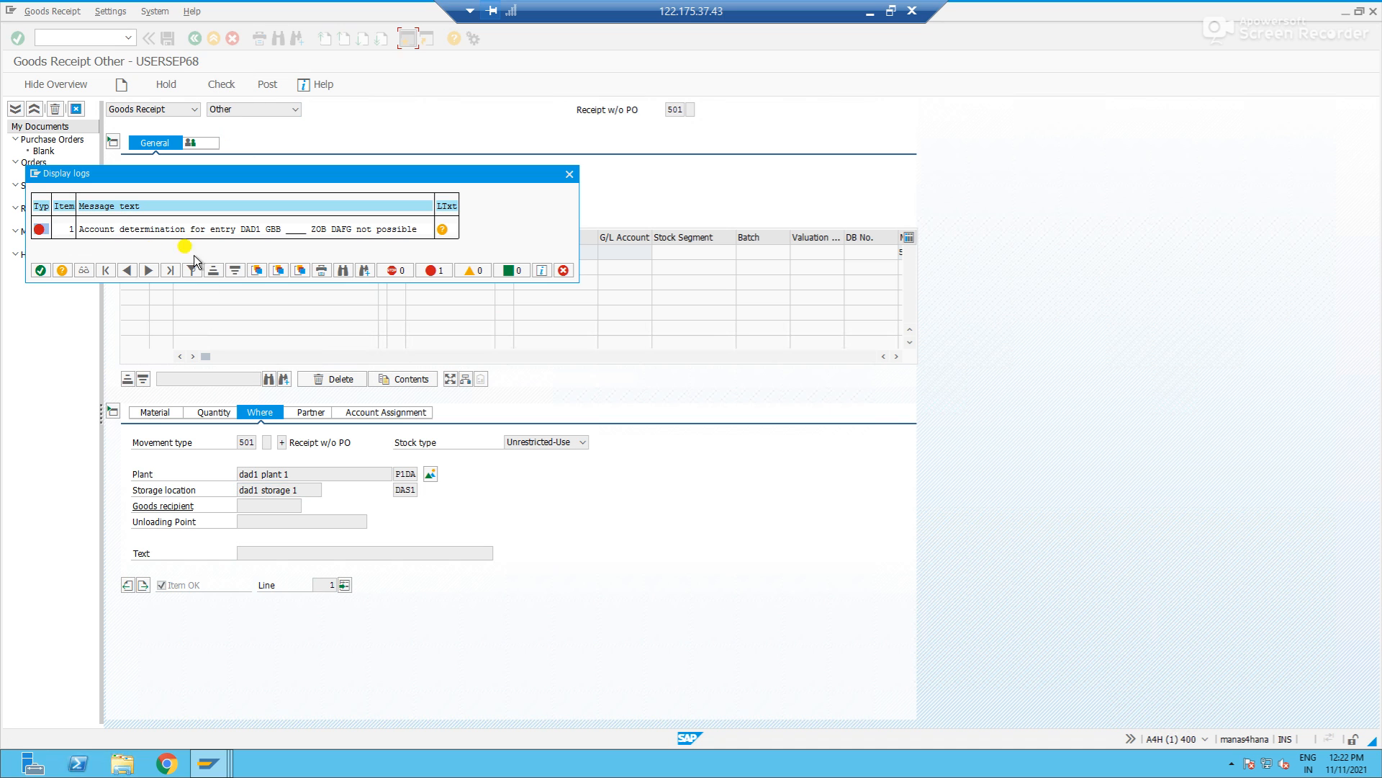
click(569, 173)
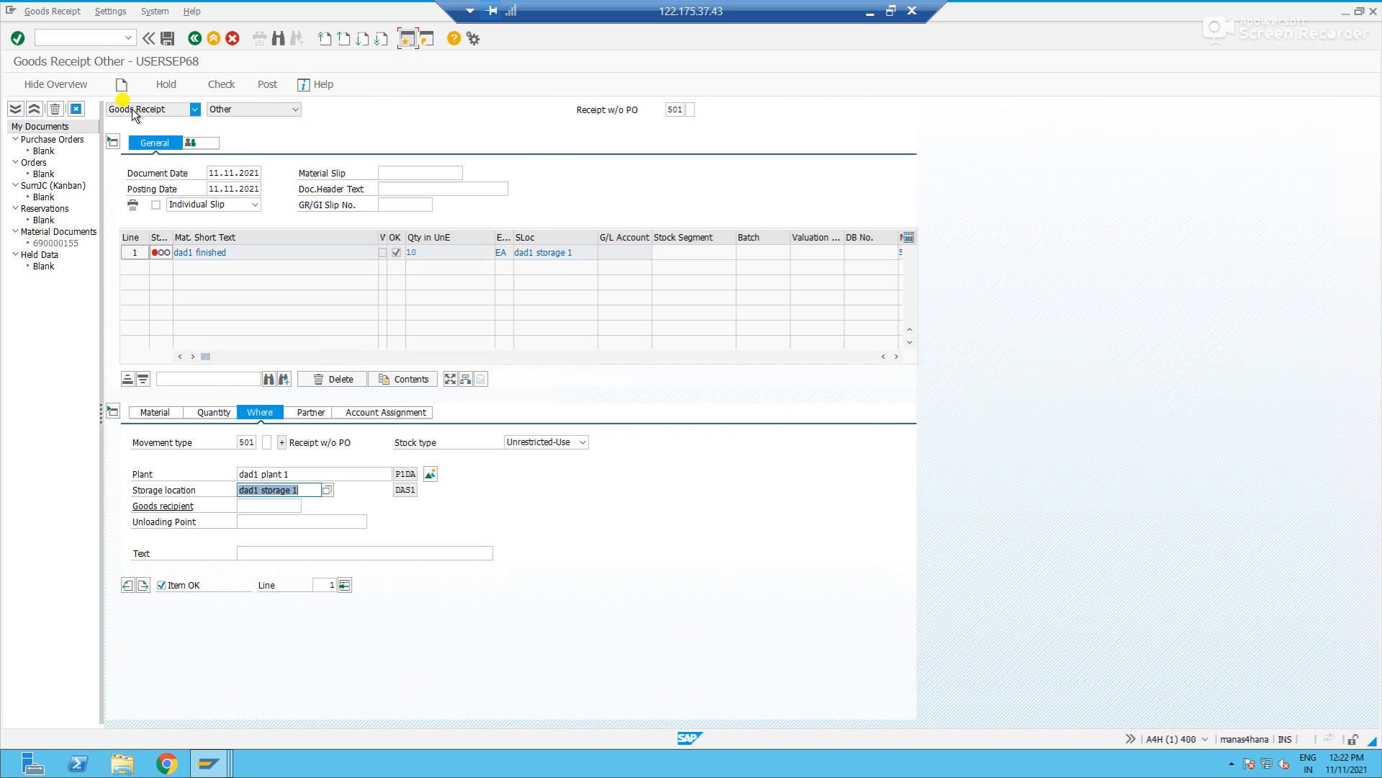
text(/n)
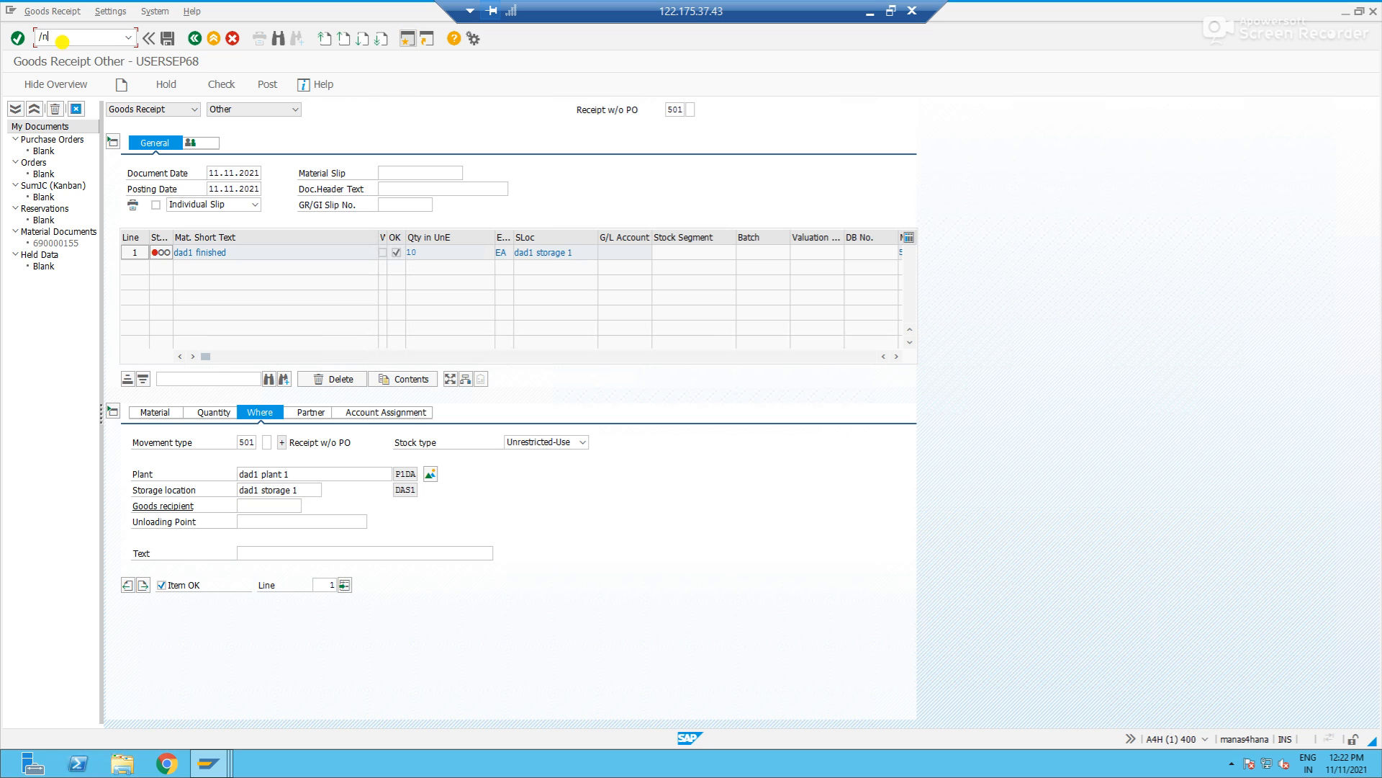
key(Enter)
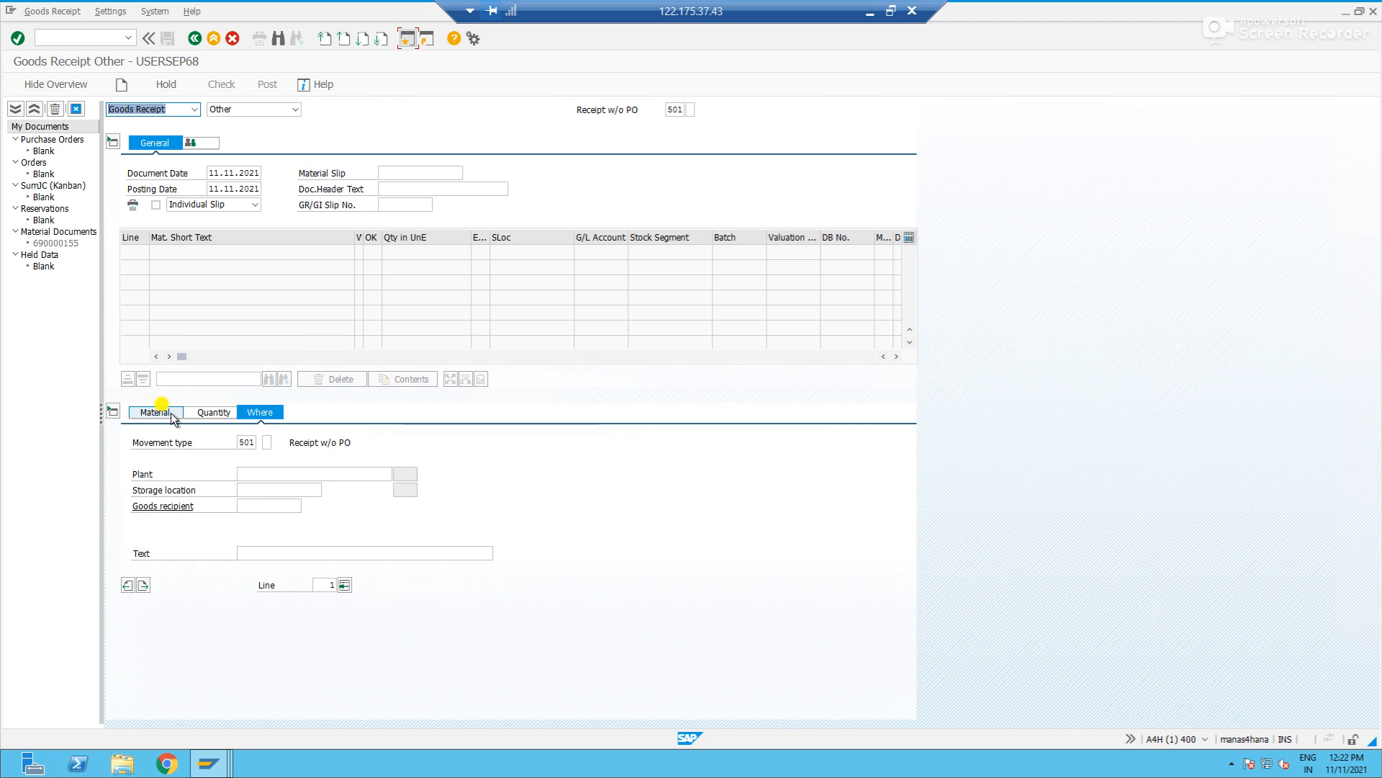
Re-enter DAD1 FINISHED, quantity 10, plant P1DA and its storage location.
click(156, 411)
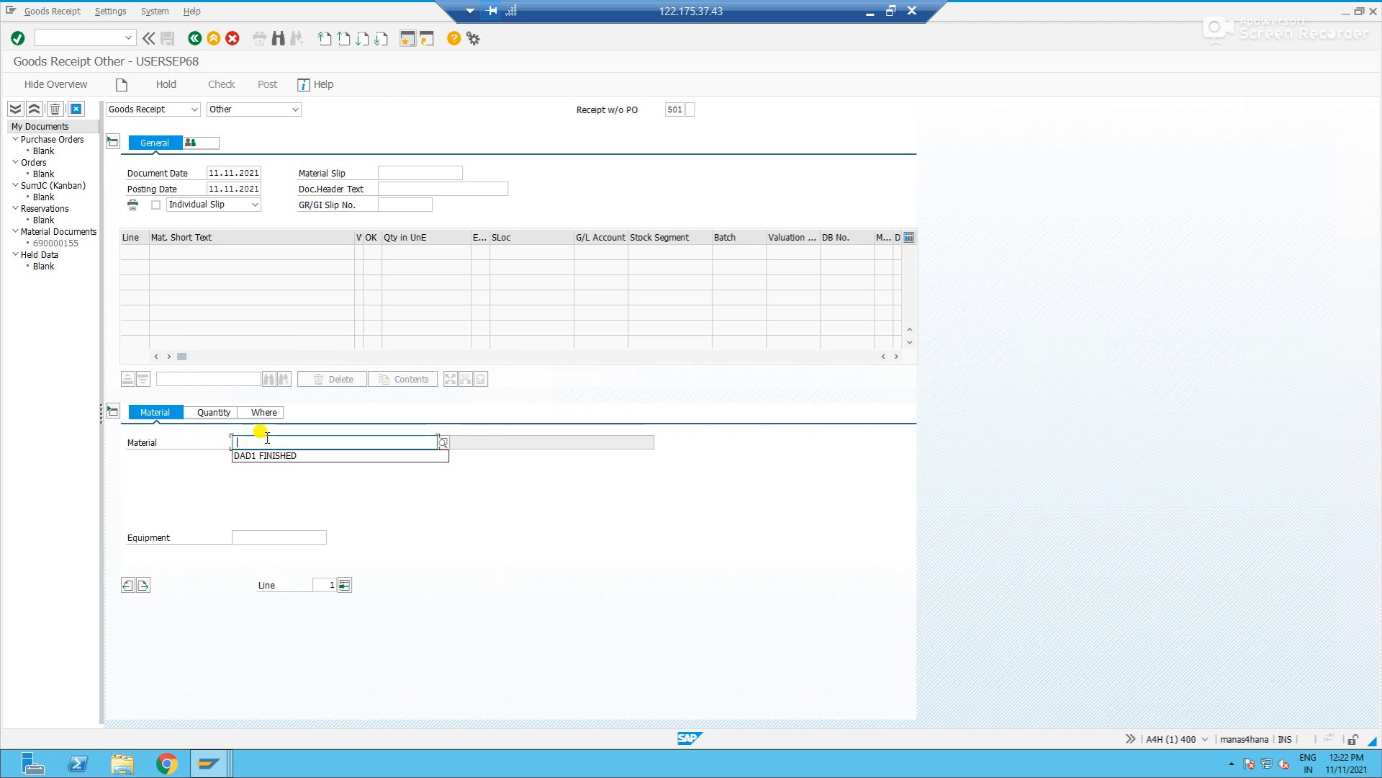
click(266, 455)
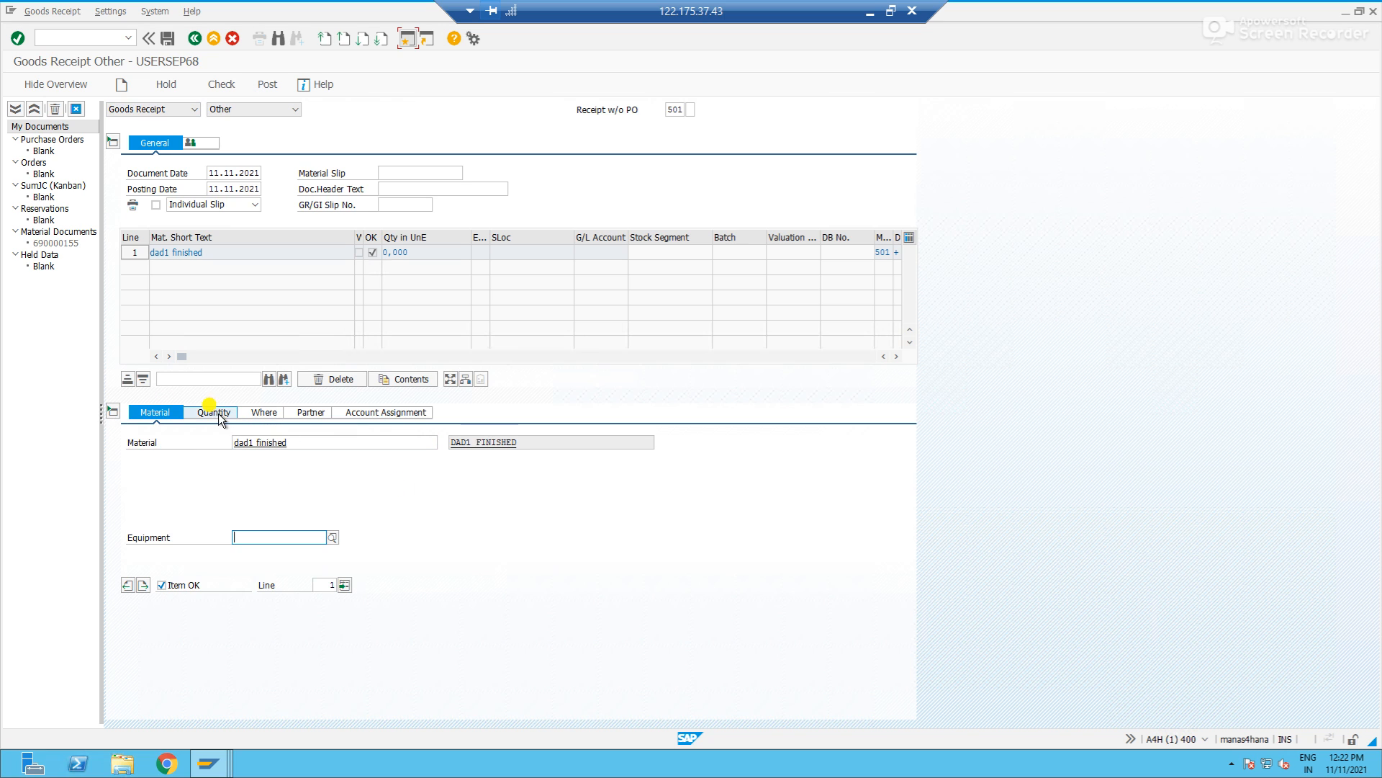
click(211, 412)
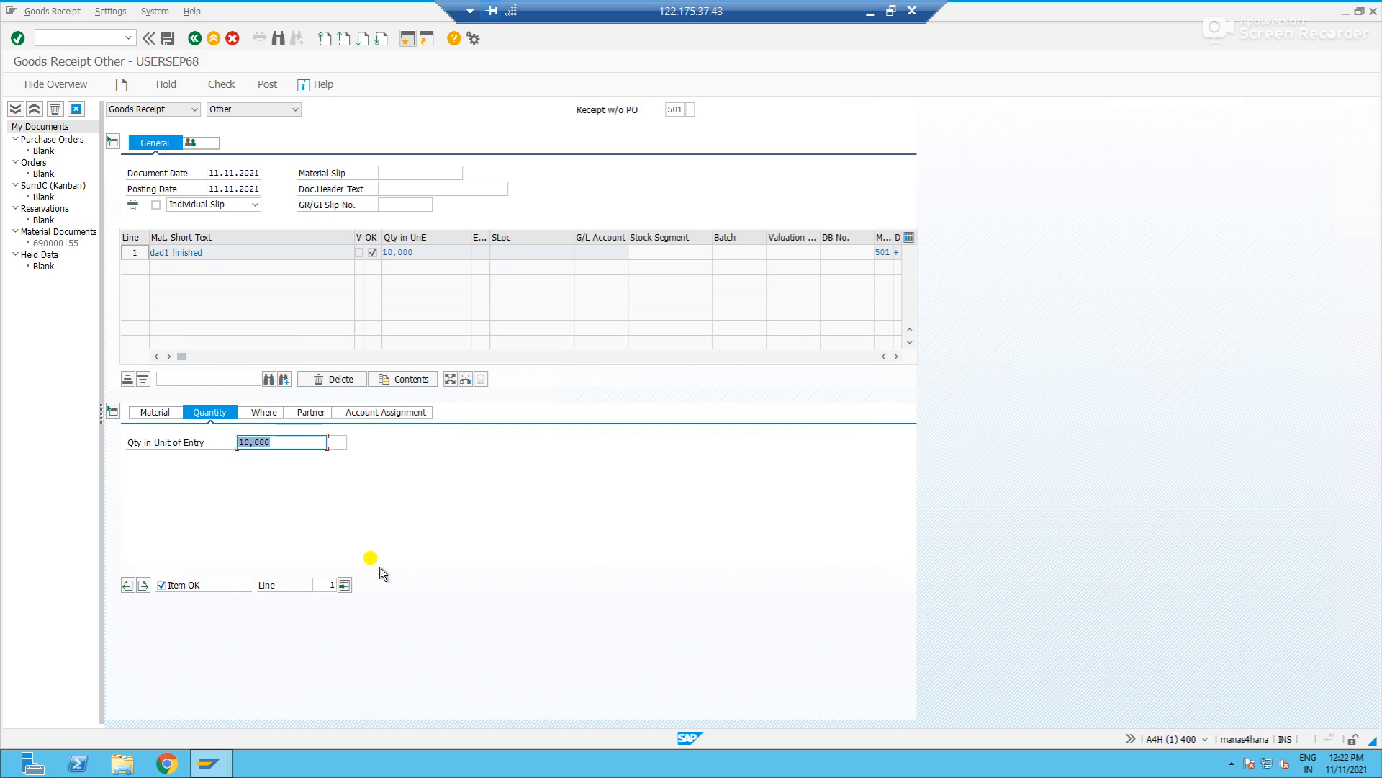
click(262, 412)
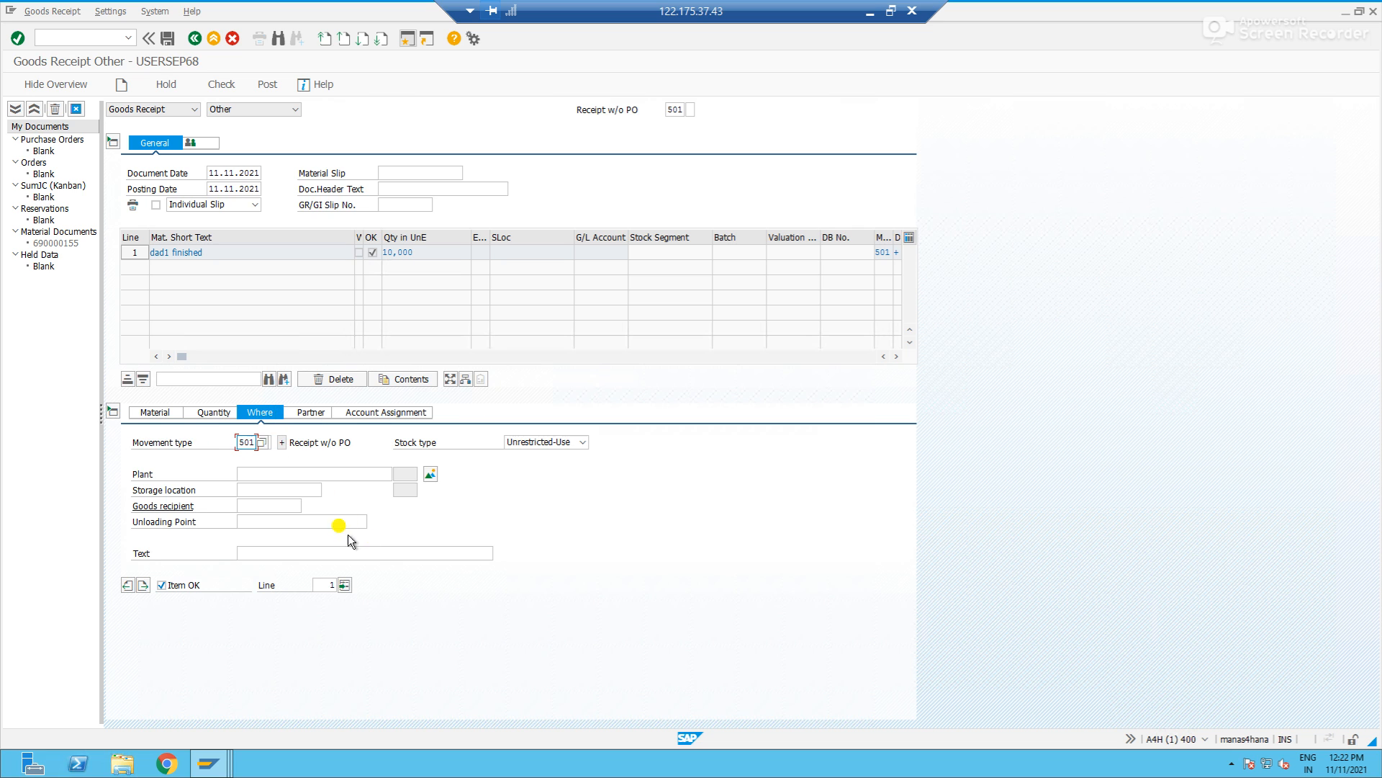
click(313, 474)
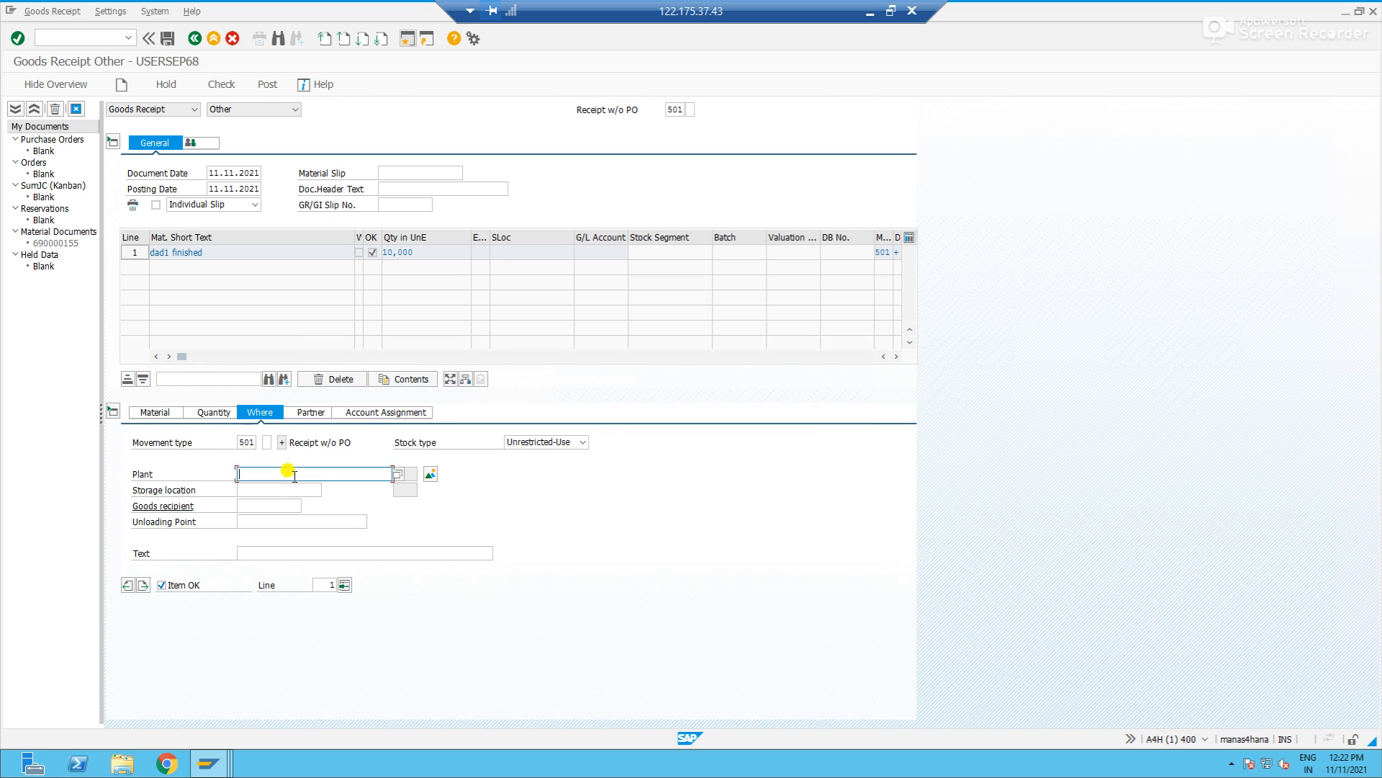
text(P1DA)
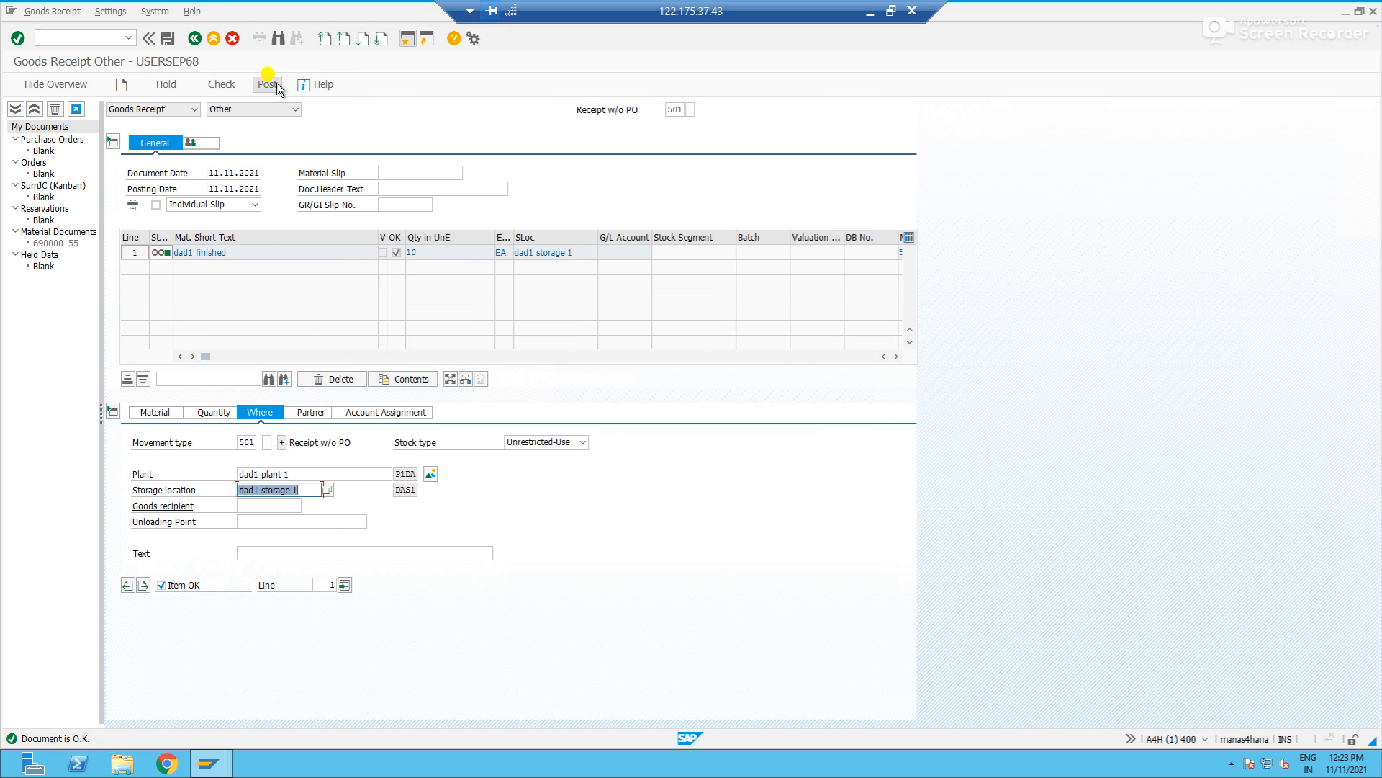
Post the receipt and open material document 690000156 from My Documents.
click(267, 84)
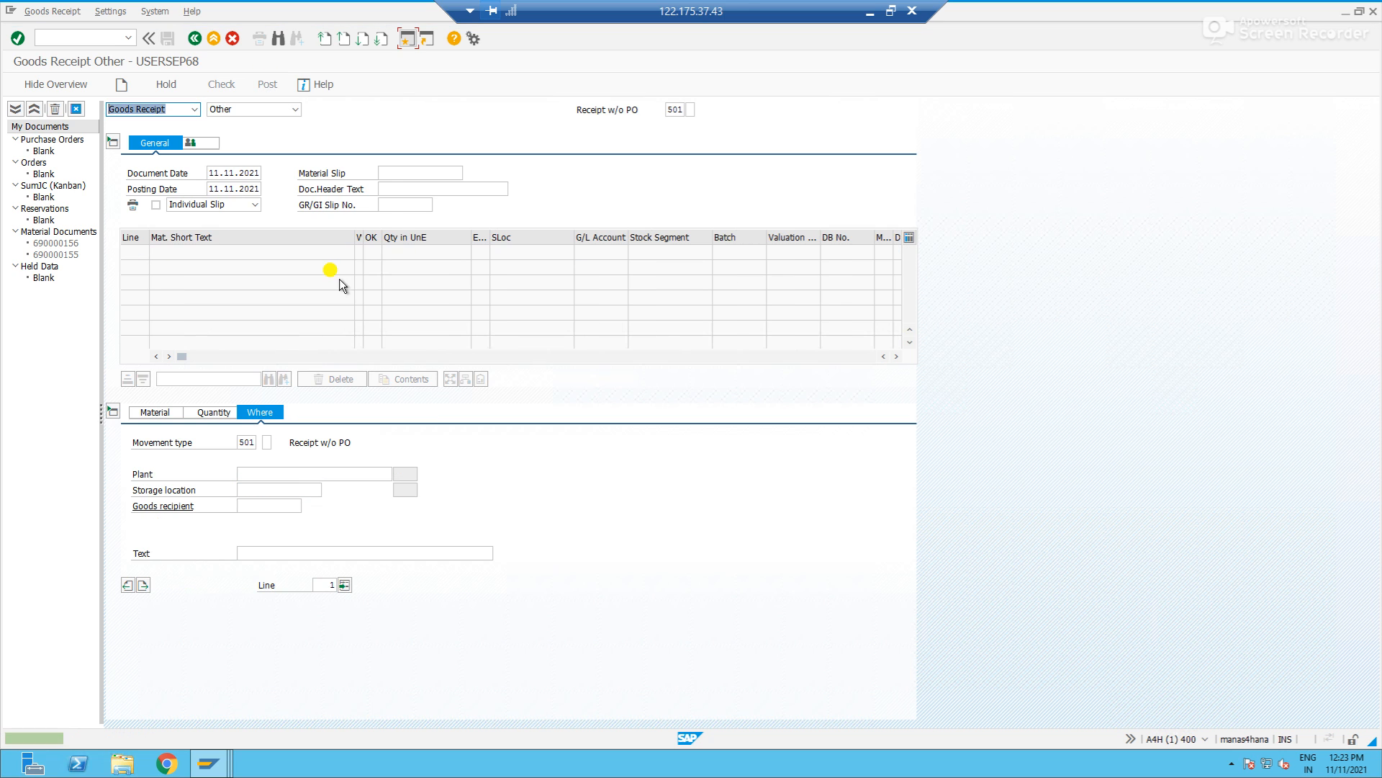
click(267, 84)
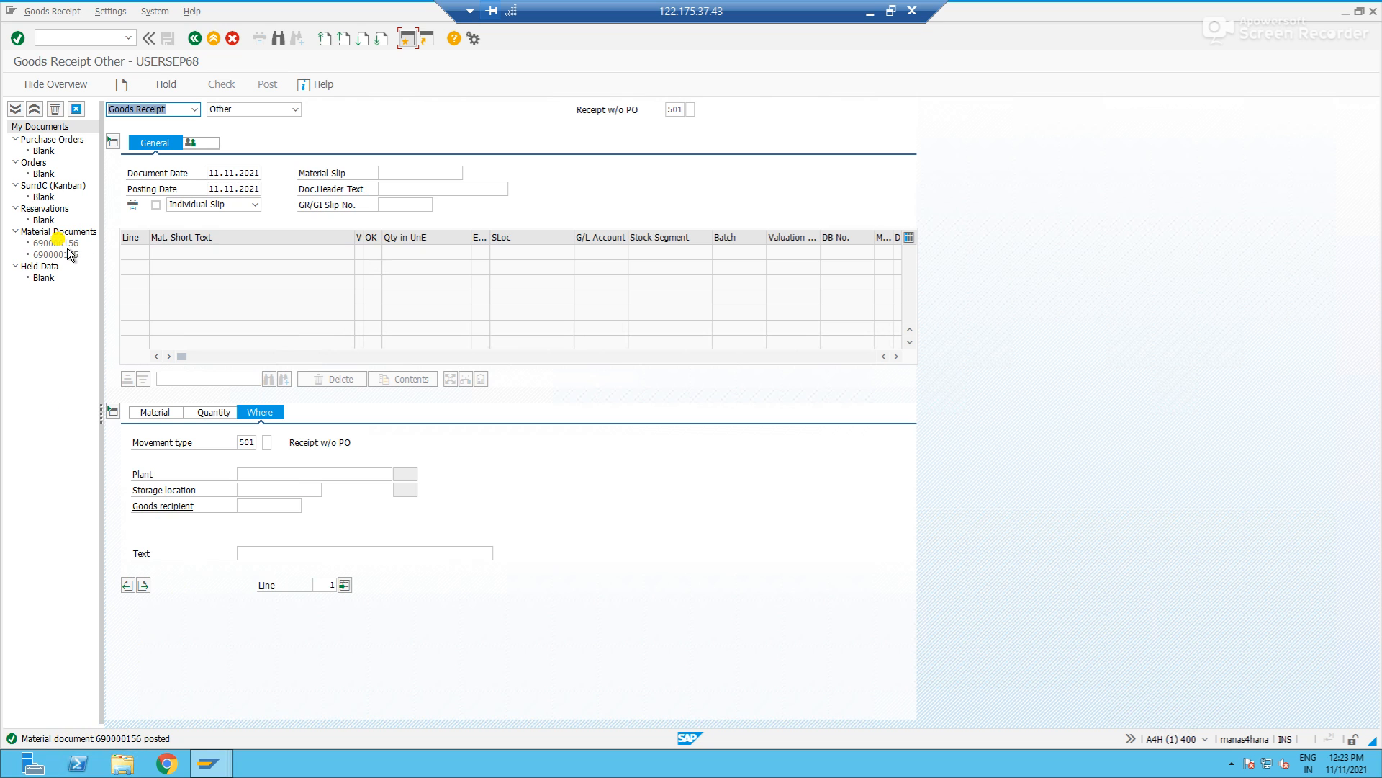
click(56, 243)
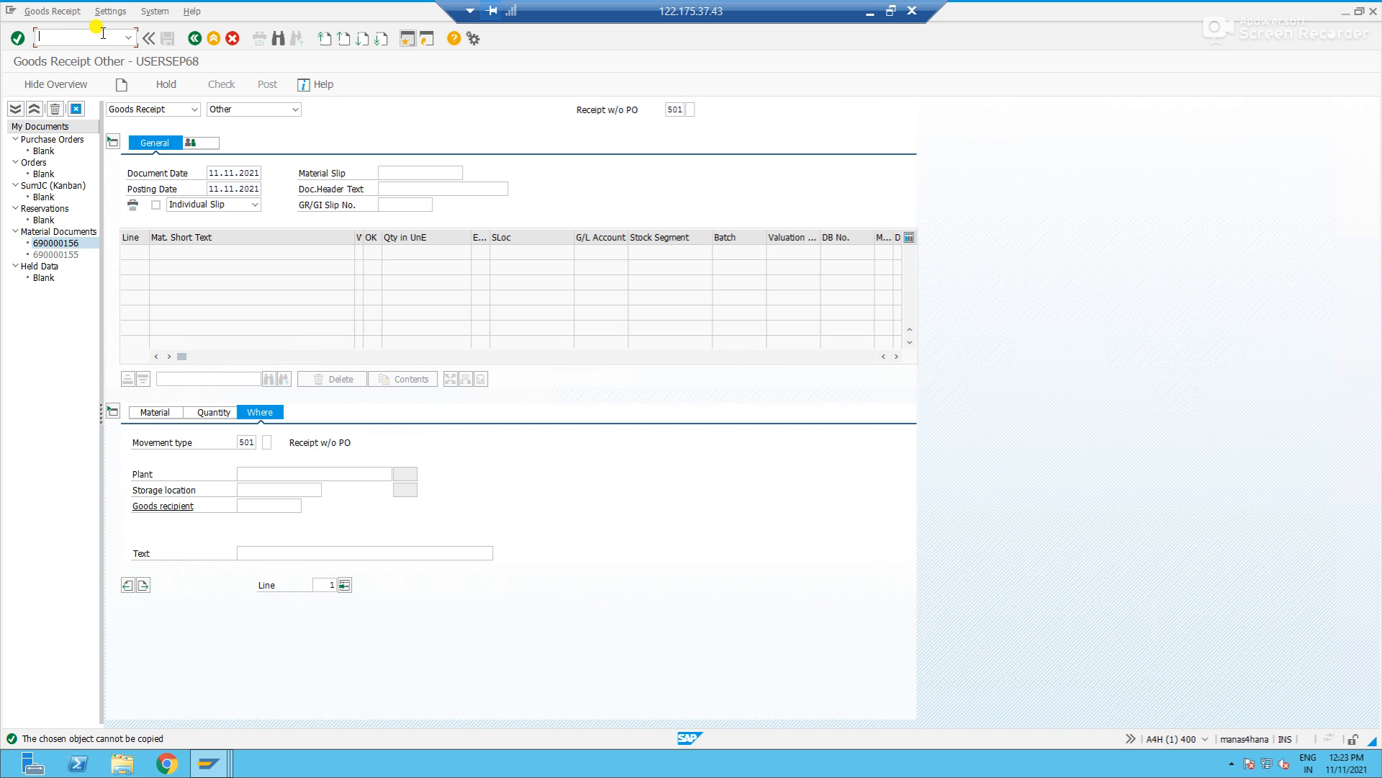
Display DAD1 FINISHED in MM03 and check plant stock showing 20 unrestricted units.
text(/nmm03)
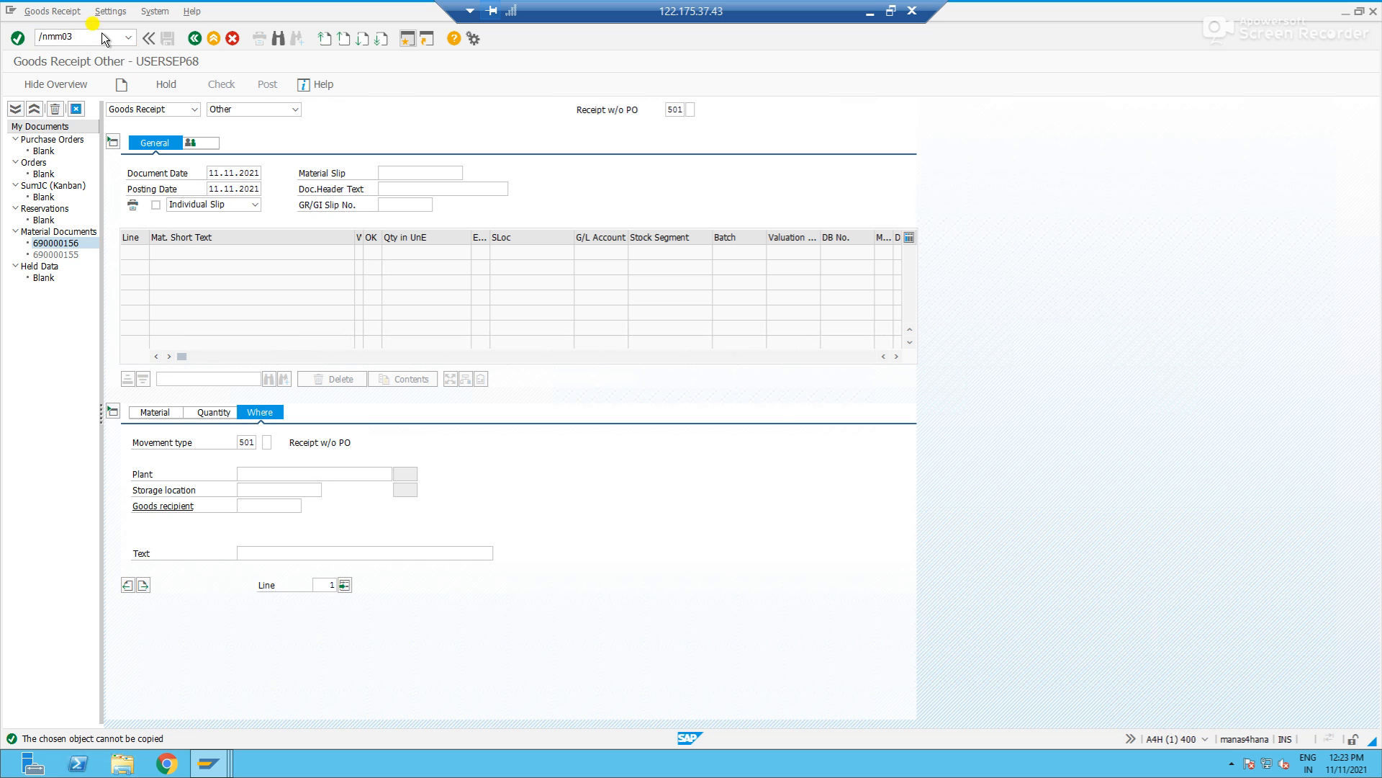
key(Enter)
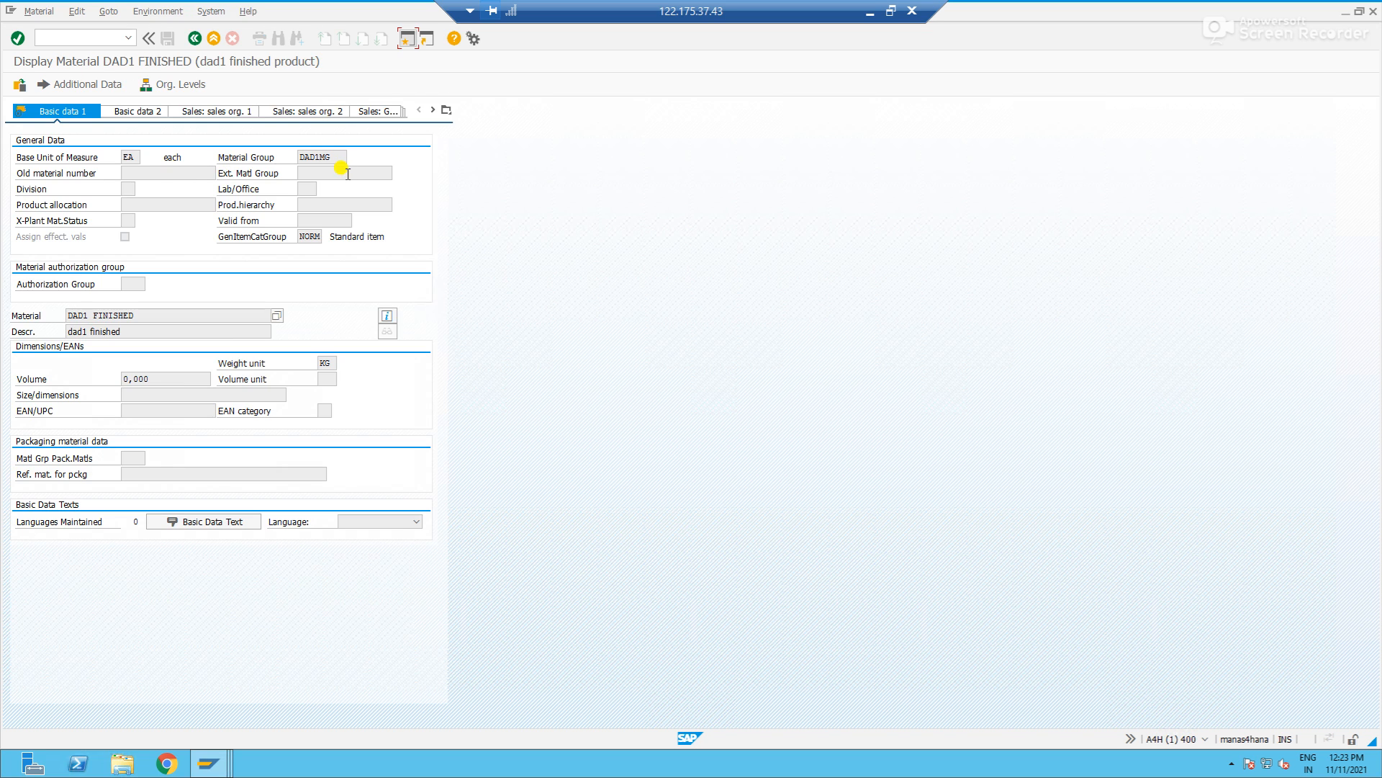
click(447, 109)
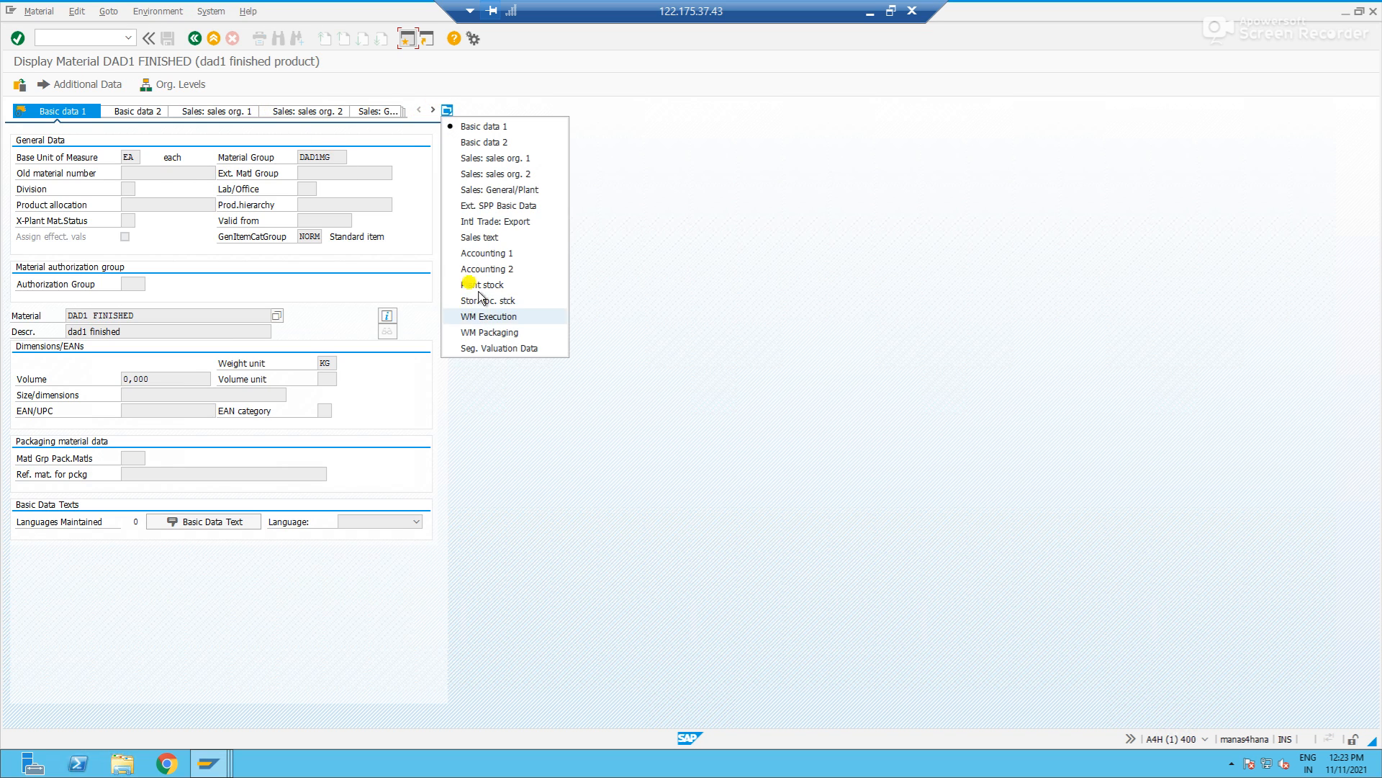
click(483, 284)
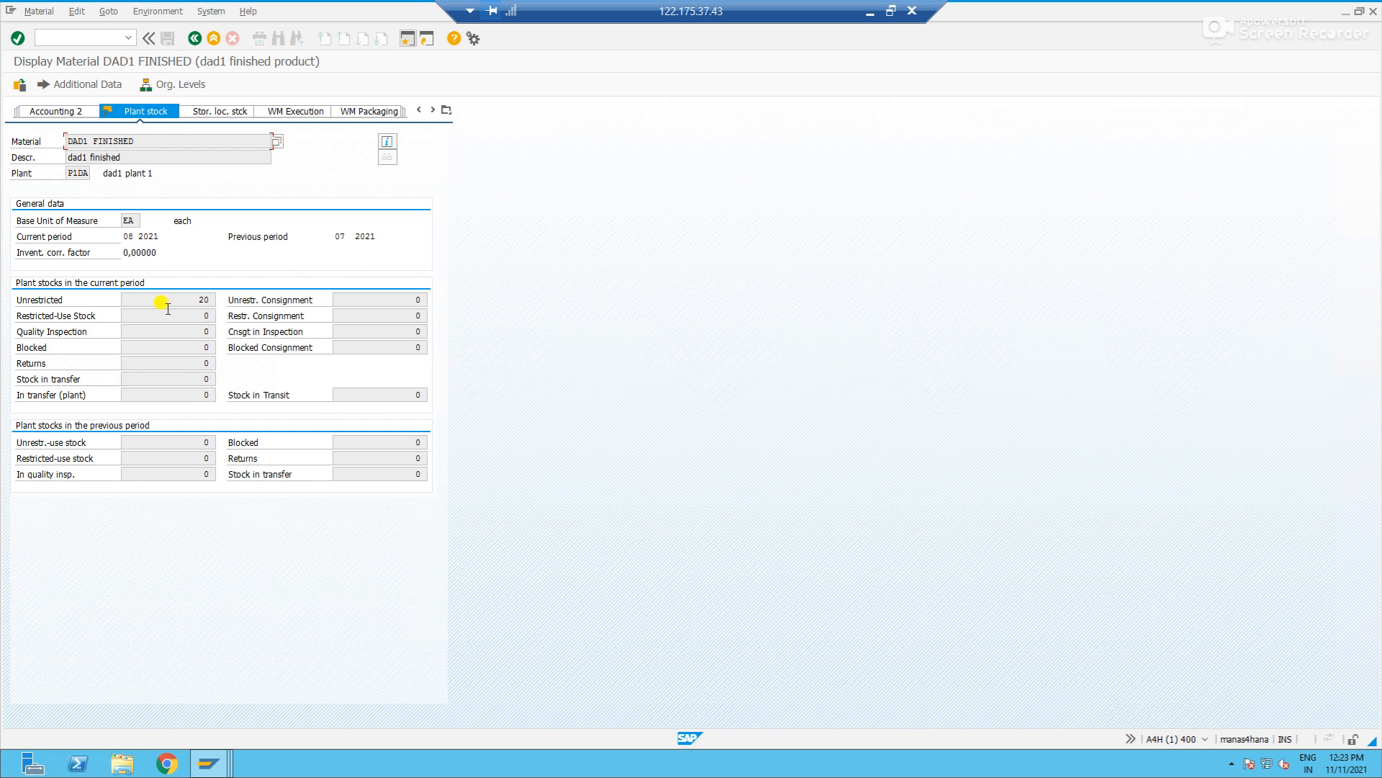
click(167, 299)
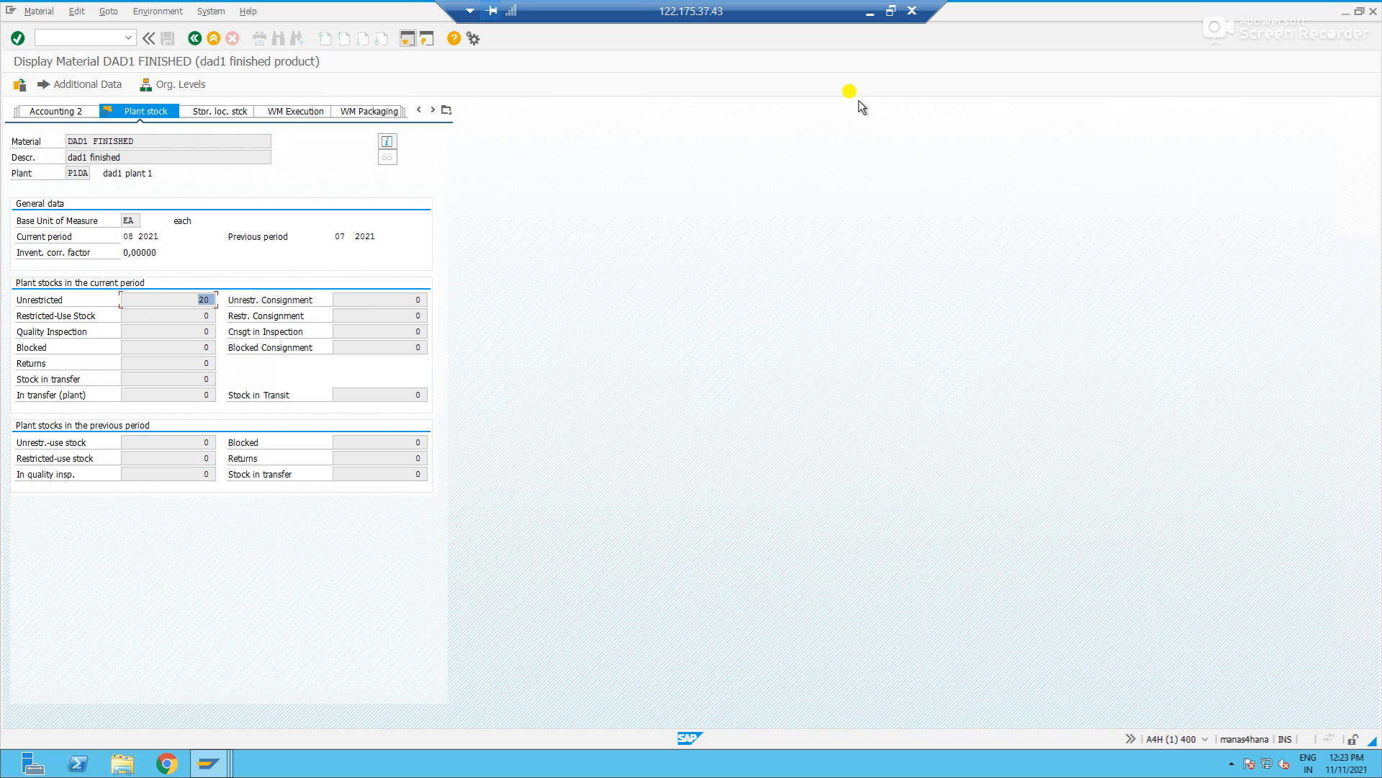
mouse_move(888, 45)
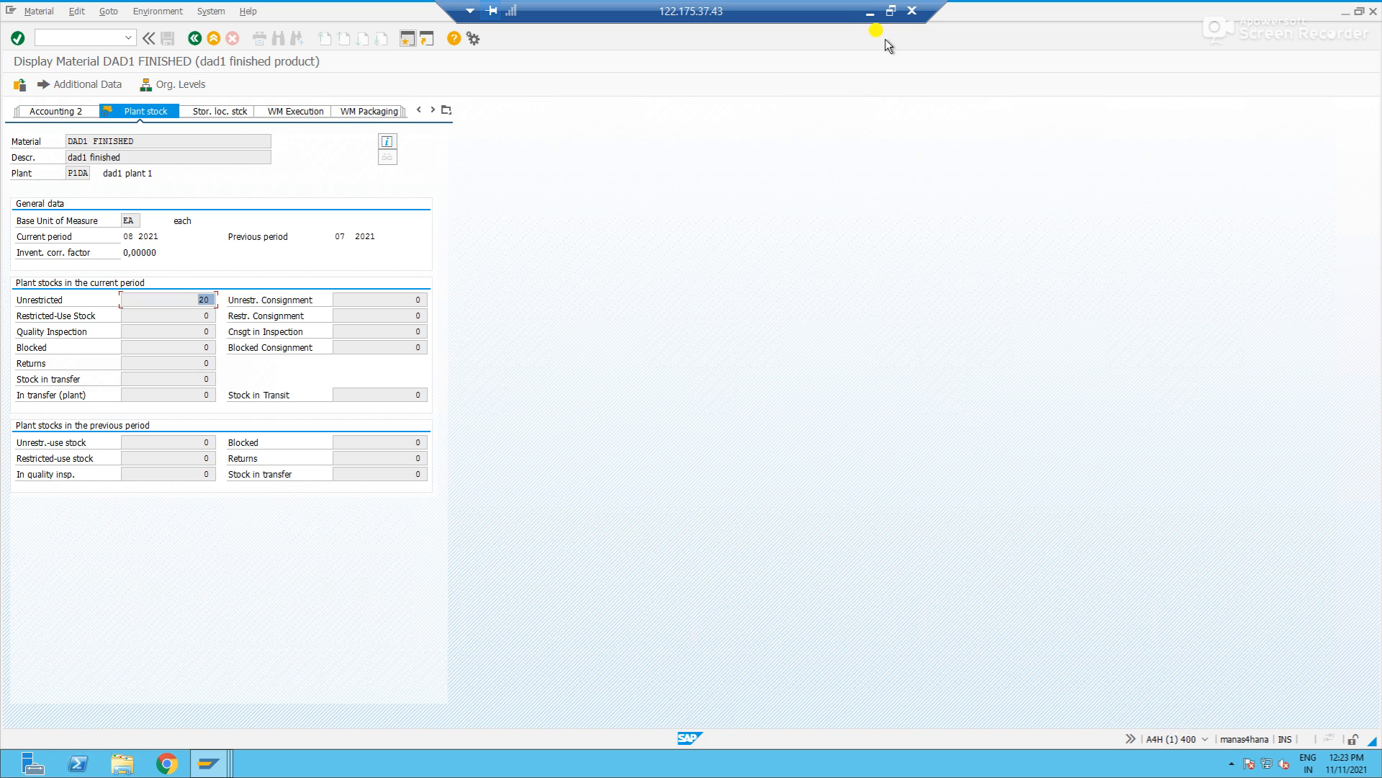
mouse_move(869, 10)
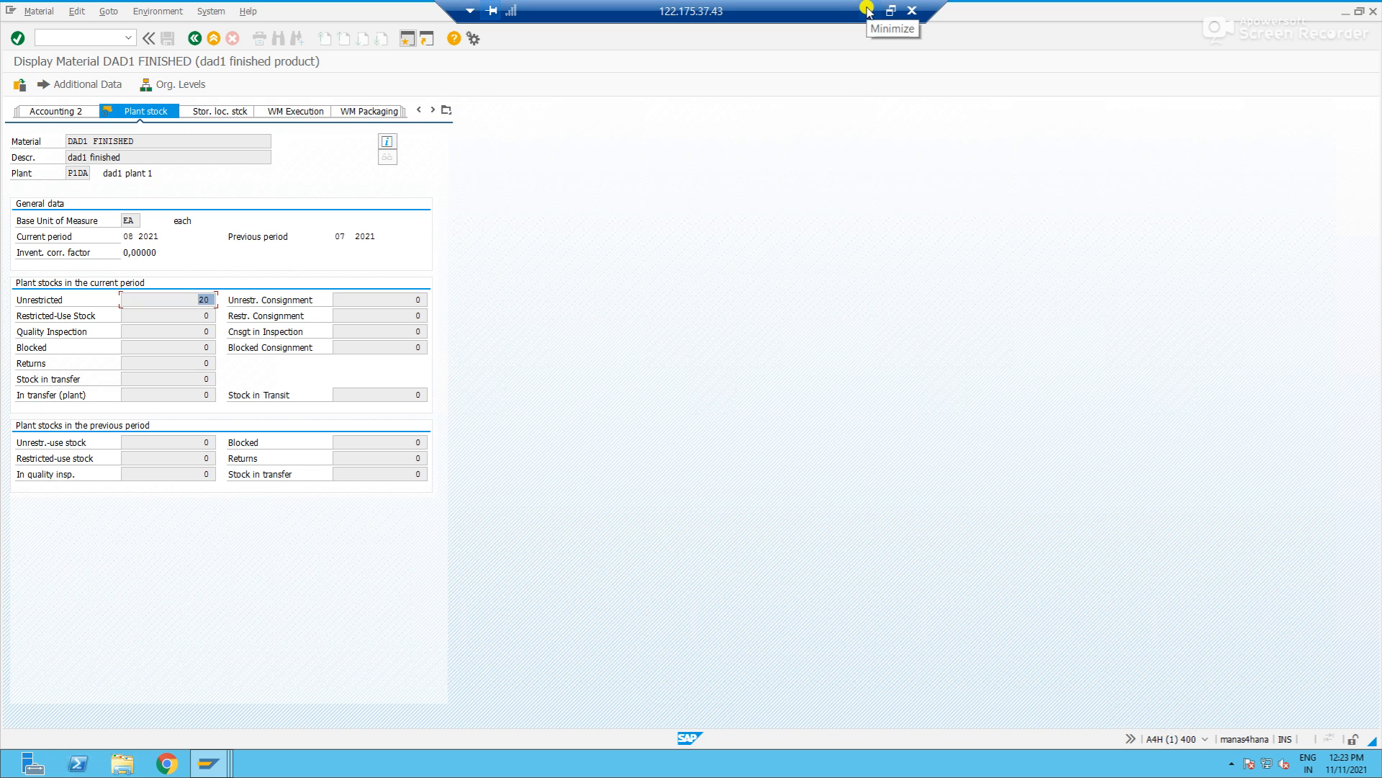